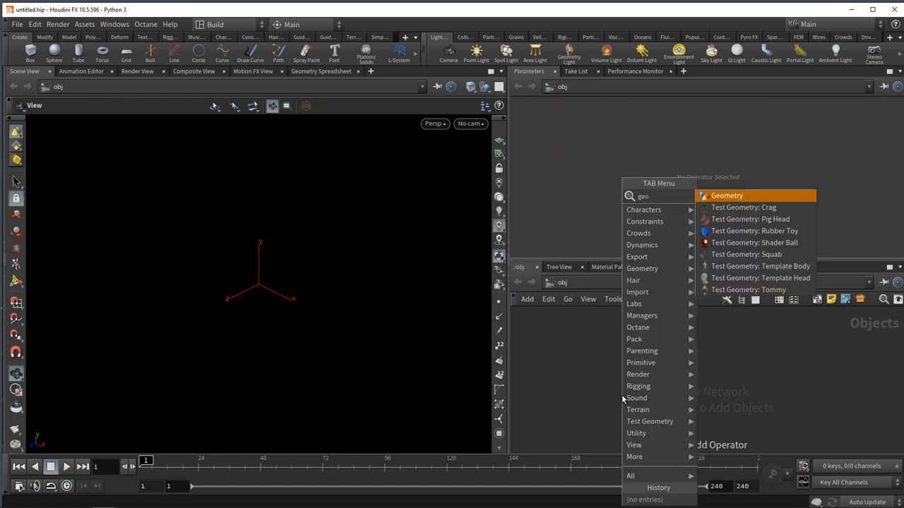
Create a Geometry container and add a Labs Spiral inside it with 8 loops.
left_click(726, 195)
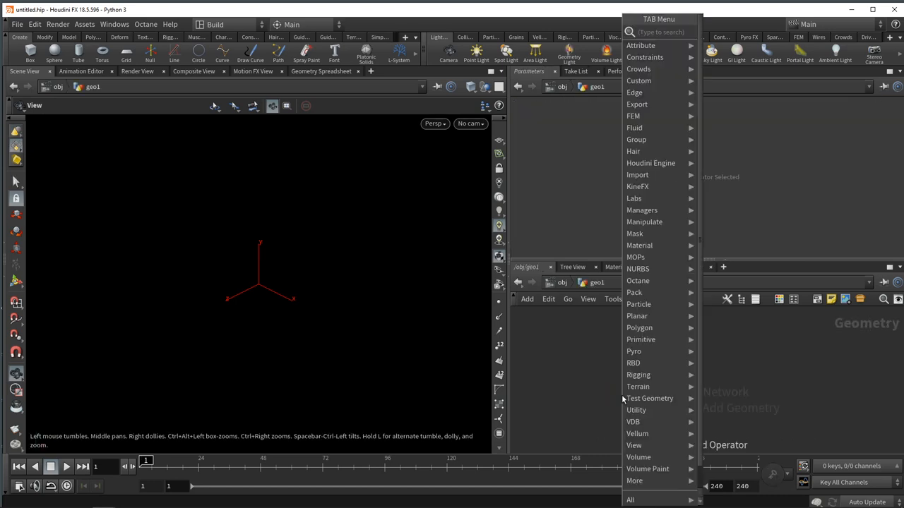
type("spir")
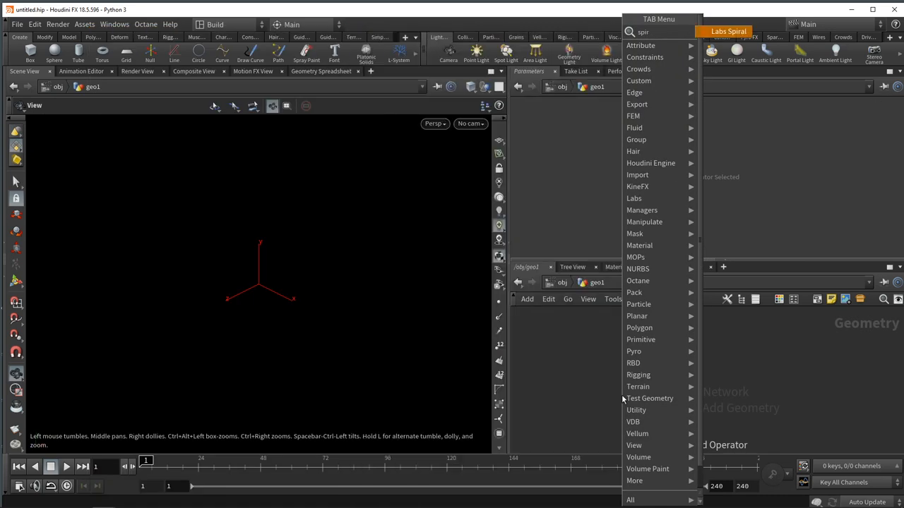
left_click(723, 31)
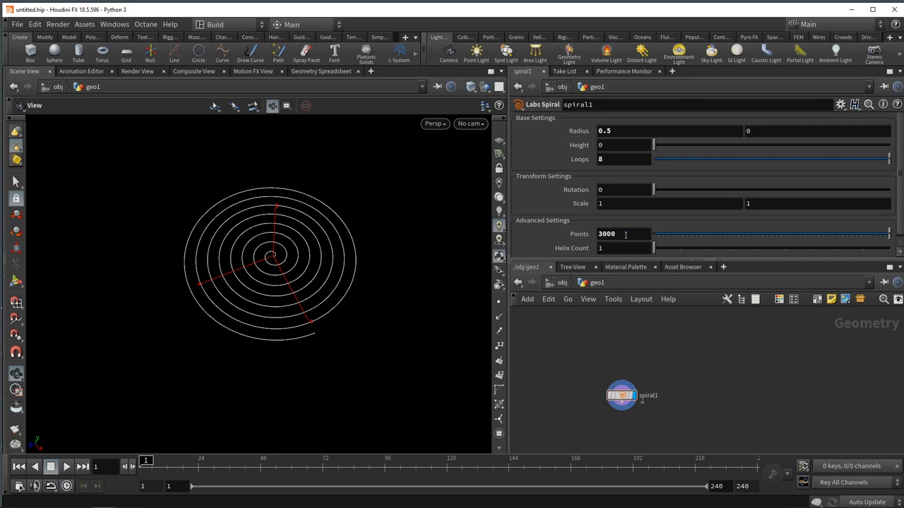
mouse_move(299, 314)
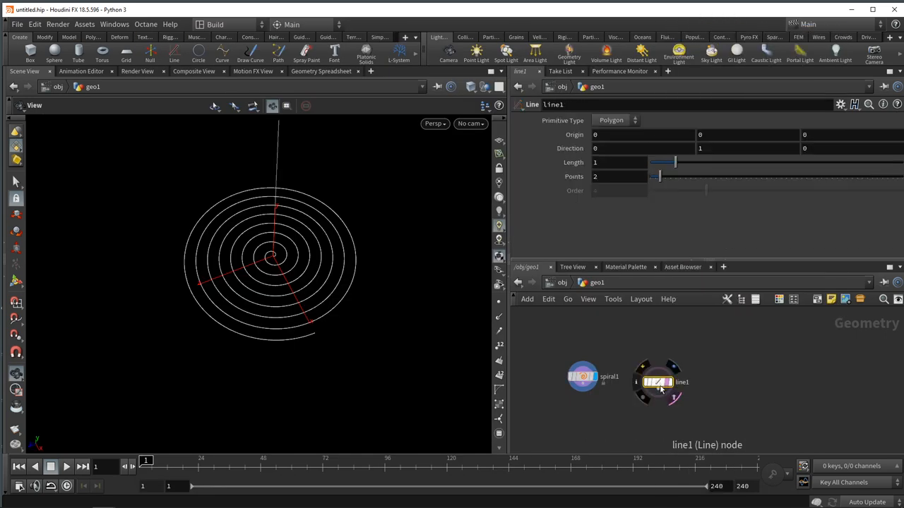
Add a line (origin -0.6) copied 10 times with 18° rotation as spokes.
left_click(642, 148)
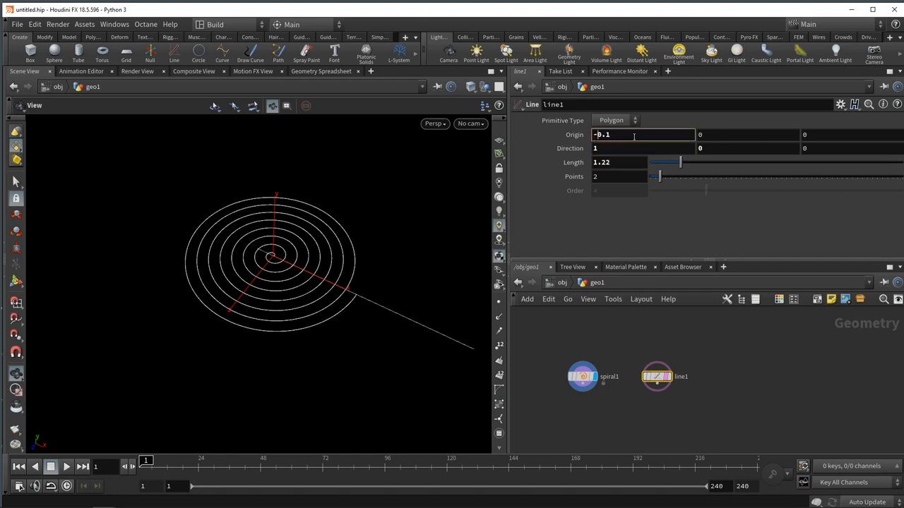
type("-0.6")
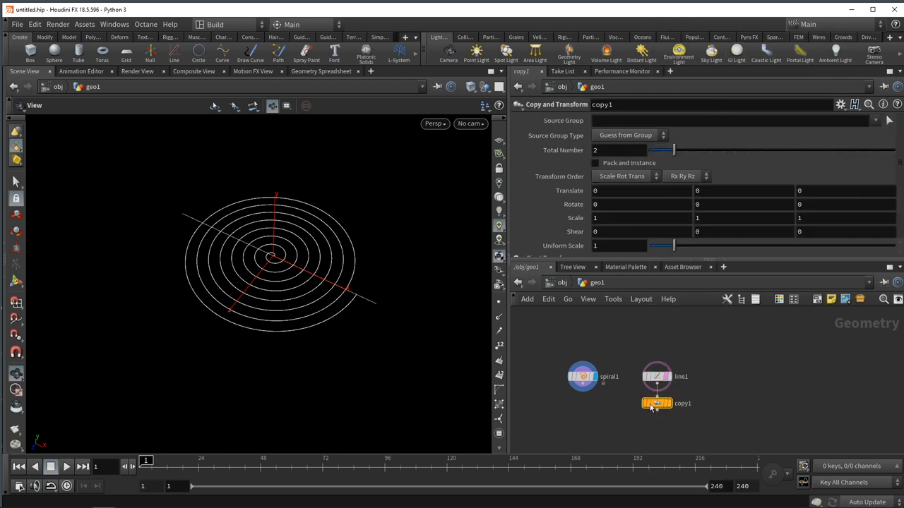
left_click(741, 204)
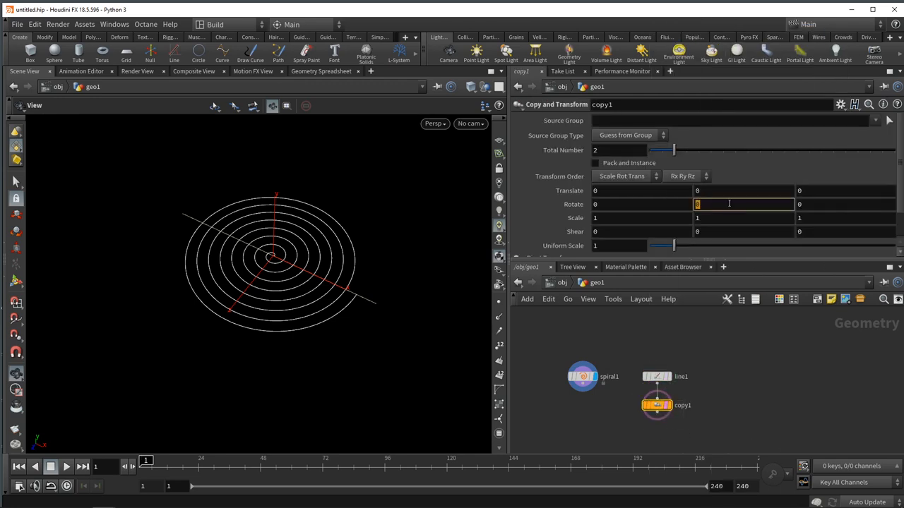
type("18")
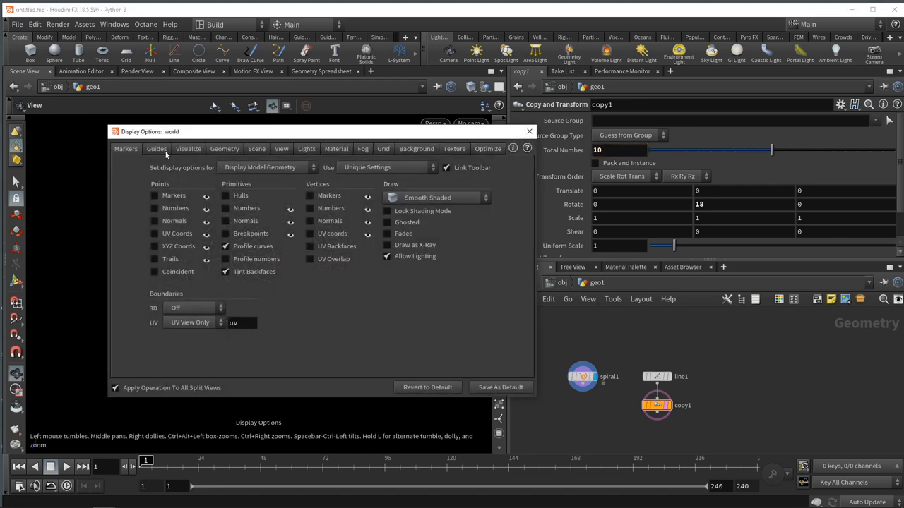
Show the viewport Display Options on the Guides page.
left_click(156, 148)
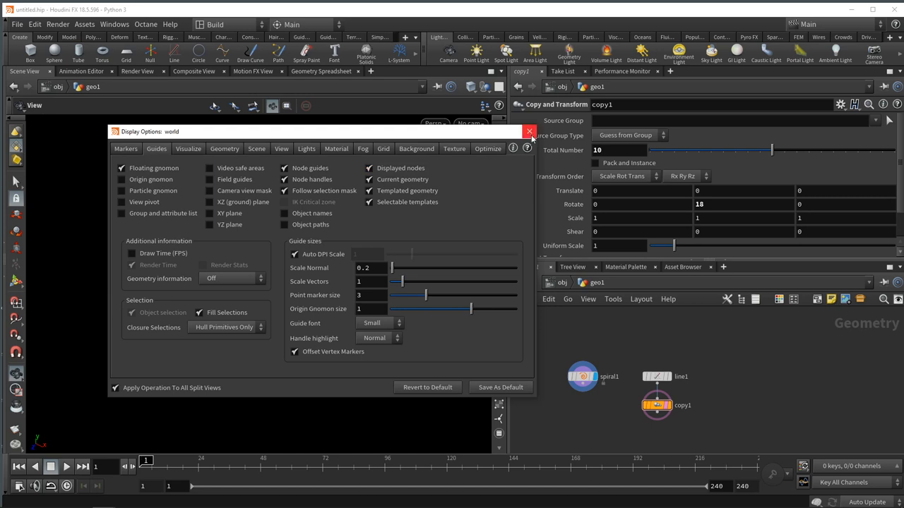
left_click(530, 131)
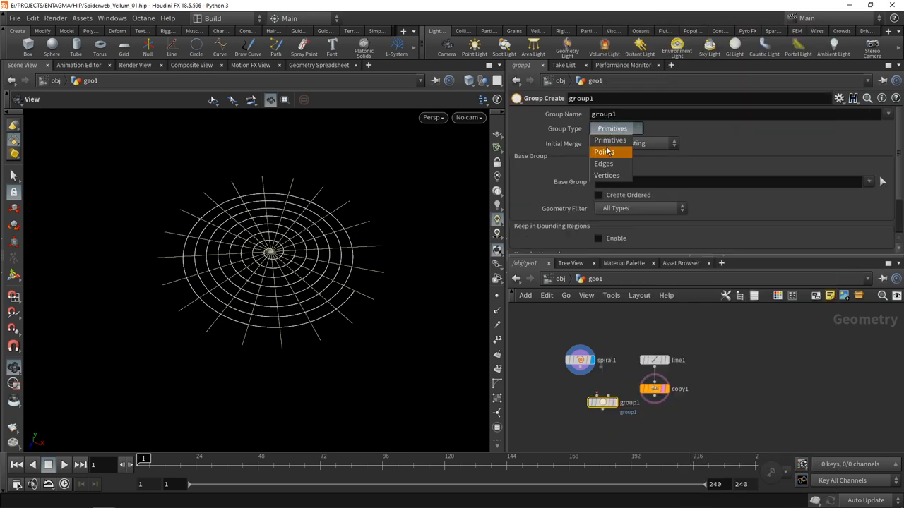
Group the spiral and radial lines as point groups, then merge and resample them.
left_click(604, 151)
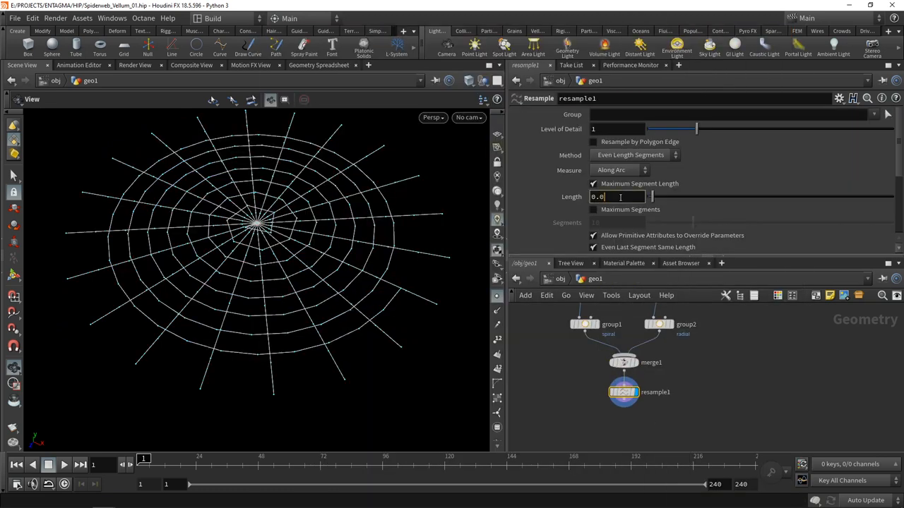
Fuse radial points onto spiral points with a 0.005 snap distance and save the scene.
type("0.005")
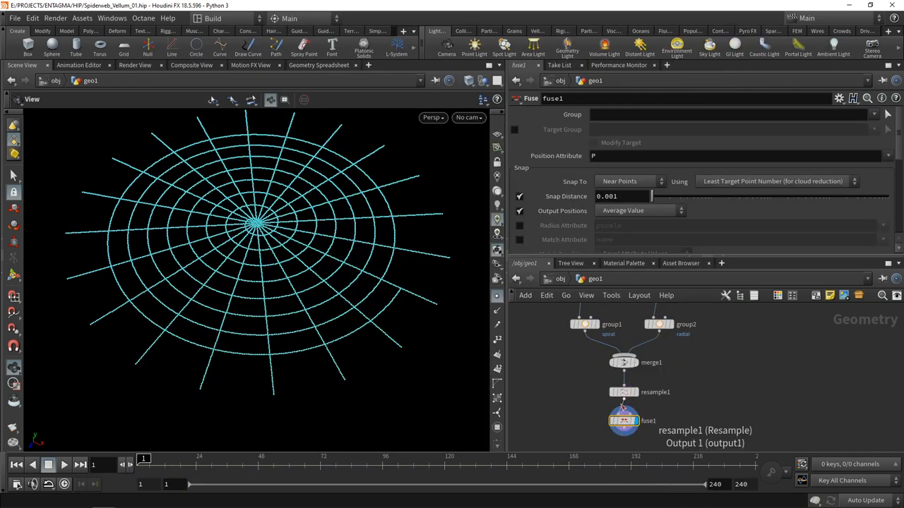
left_click(872, 114)
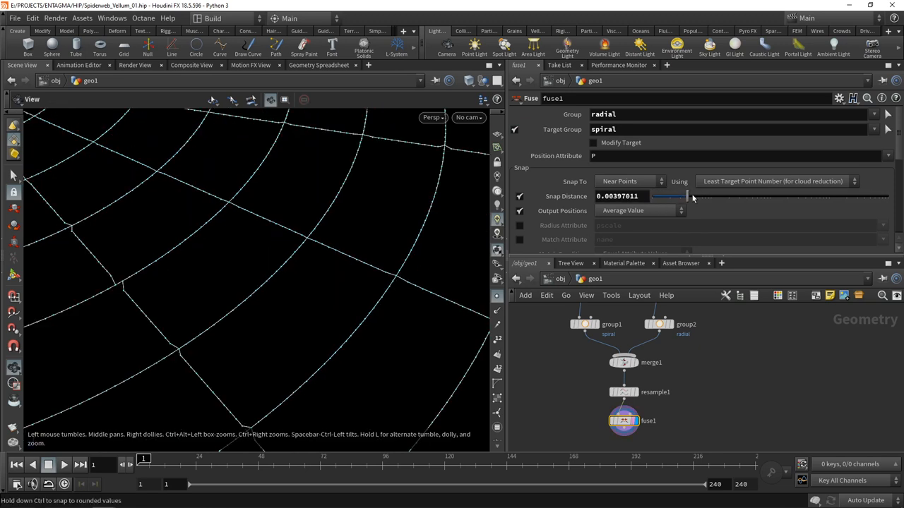
left_click_drag(695, 196, 672, 196)
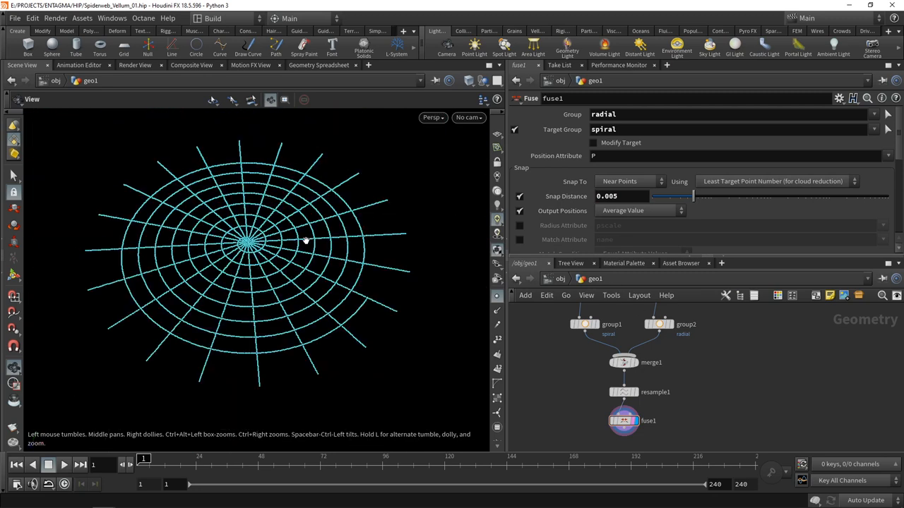
key("ctrl+s")
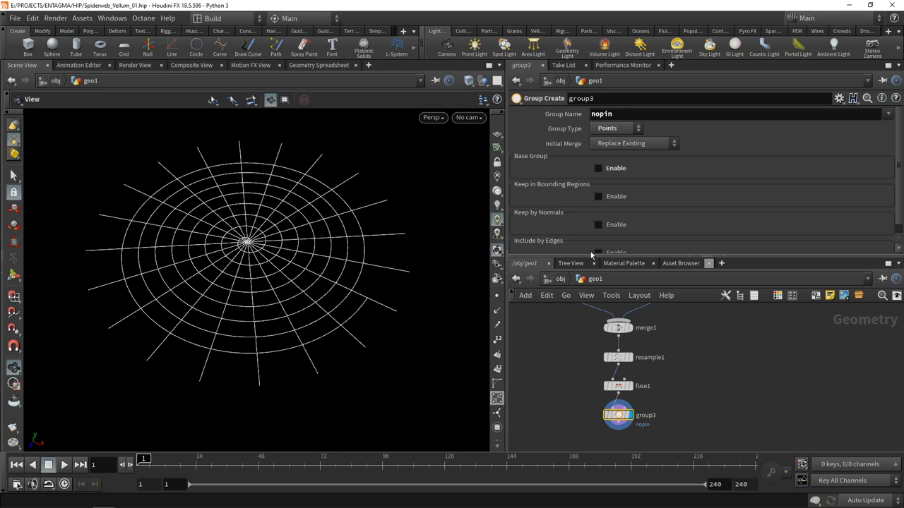
Limit the nopin point group to a bounding sphere of size 1.2 around the web.
left_click(599, 197)
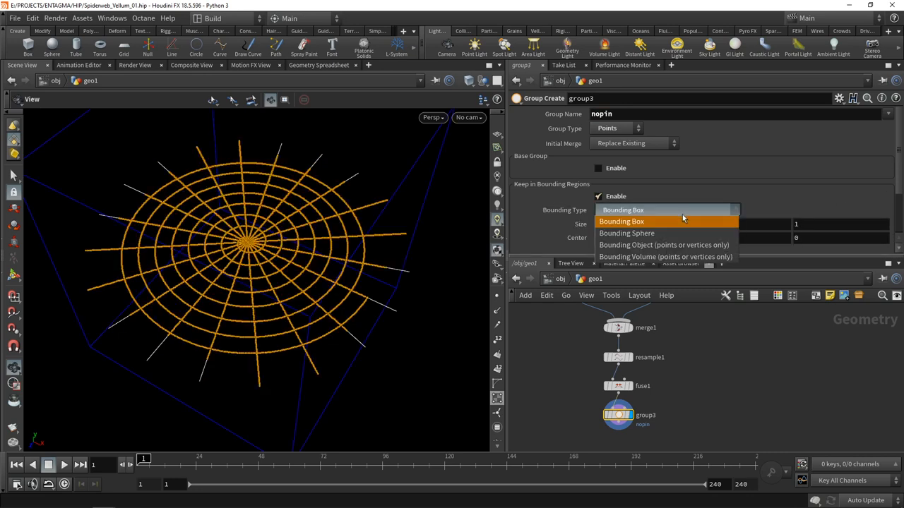
left_click(627, 233)
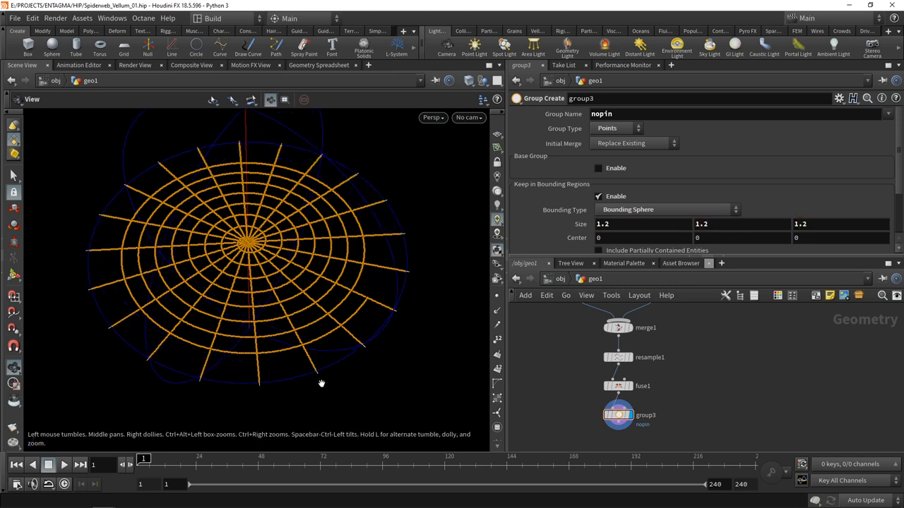
left_click_drag(322, 384, 330, 346)
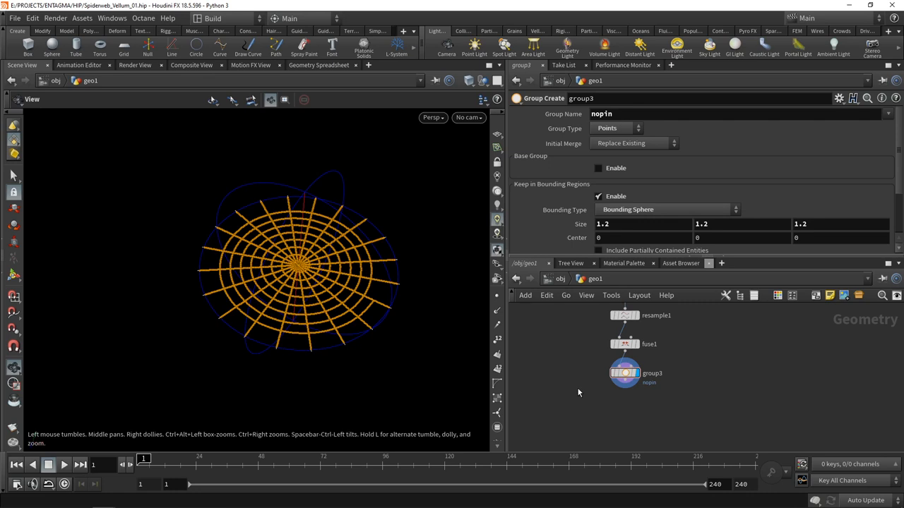
mouse_move(619, 428)
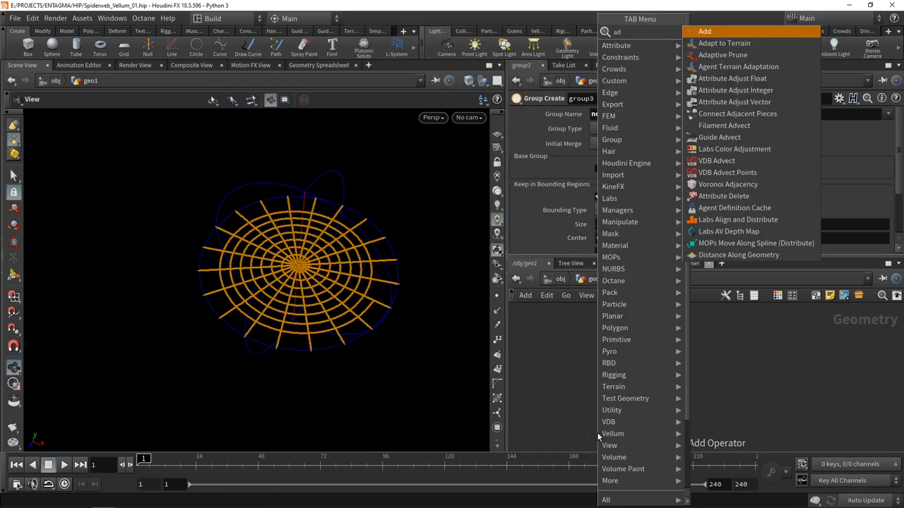
Append an Add node and a Vellum Configure Grain with grain size 0.001 after nopin.
left_click(703, 31)
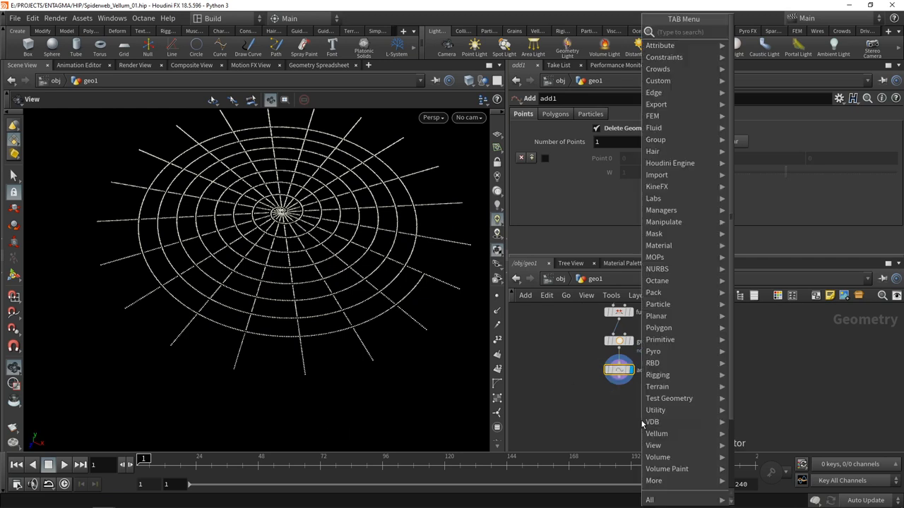
type("vellgr")
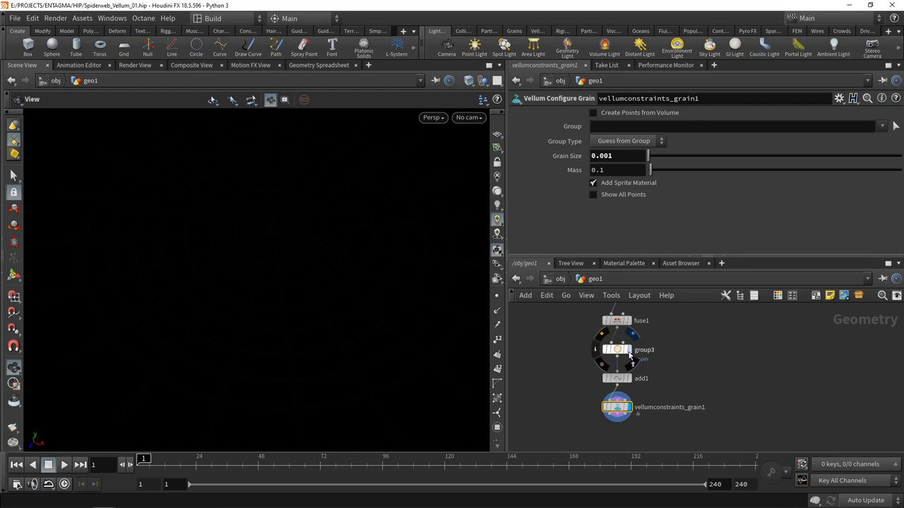
left_click(616, 350)
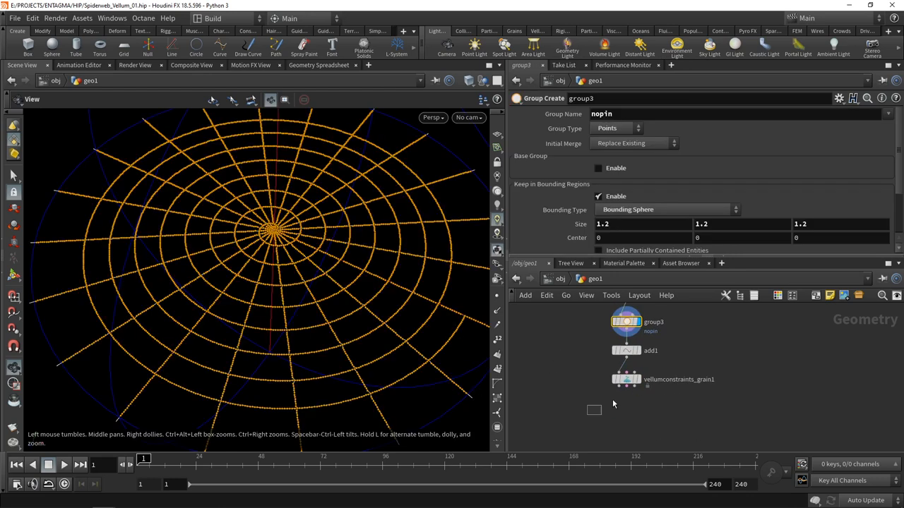
left_click(626, 379)
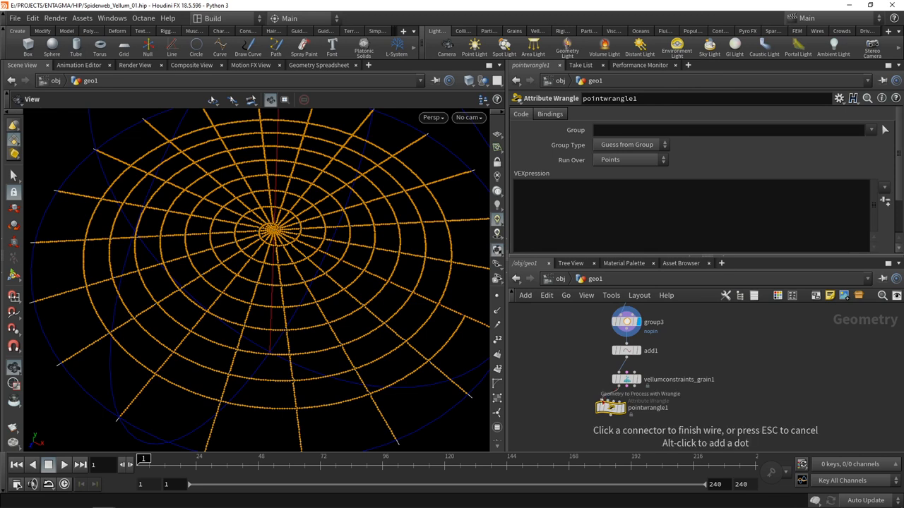
left_click(870, 130)
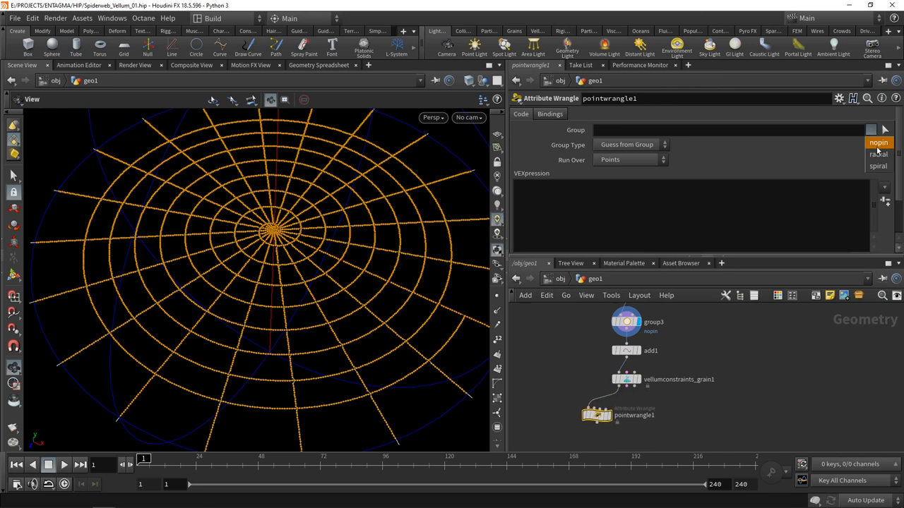
left_click(879, 141)
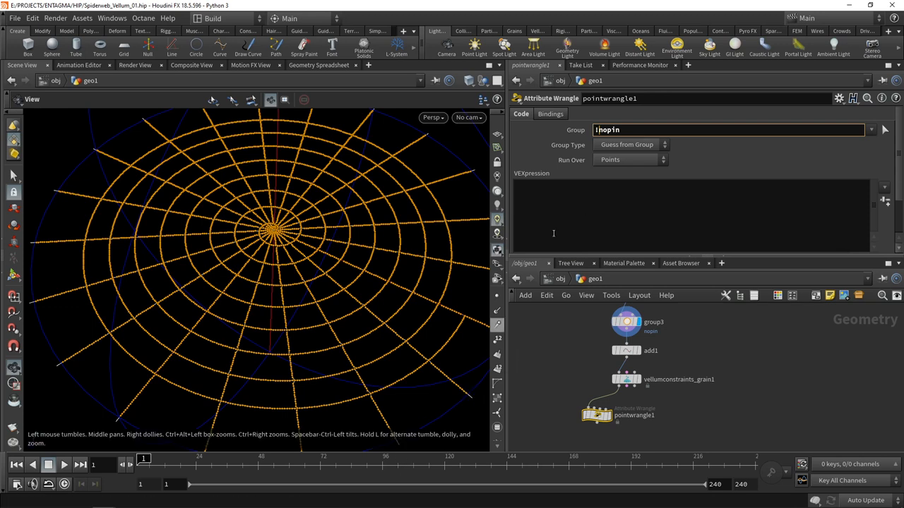
type("@mass = 0.0")
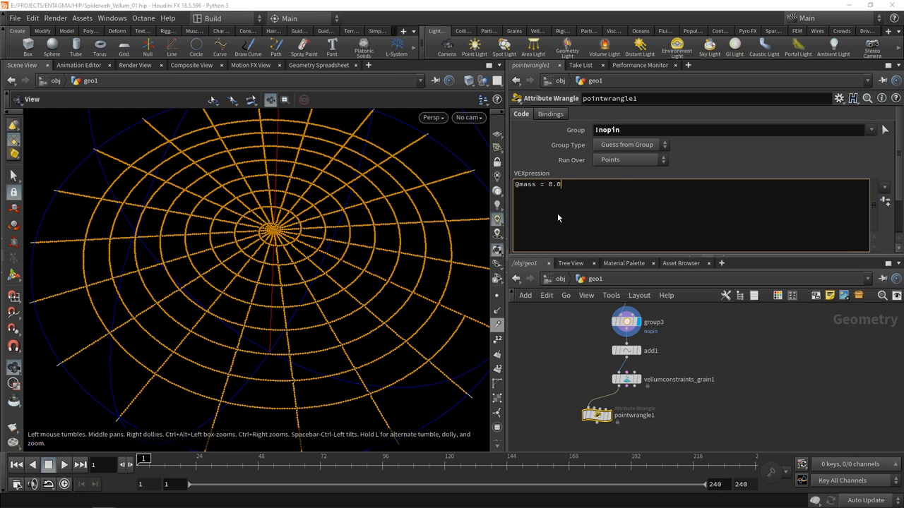
type(";")
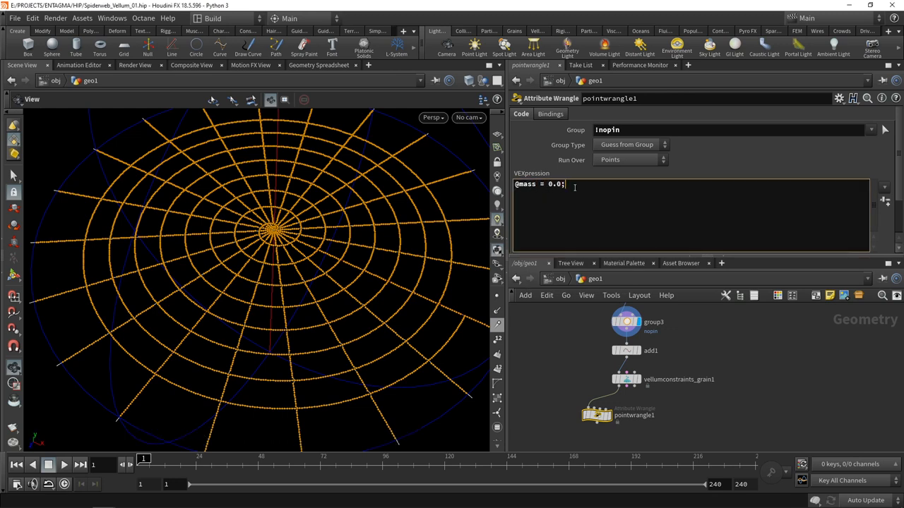
type("i@stopp")
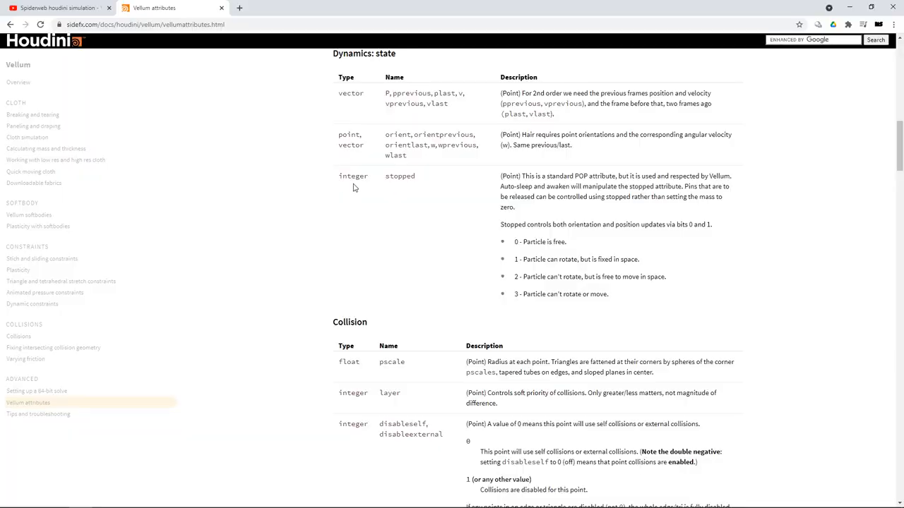
left_click_drag(500, 175, 605, 322)
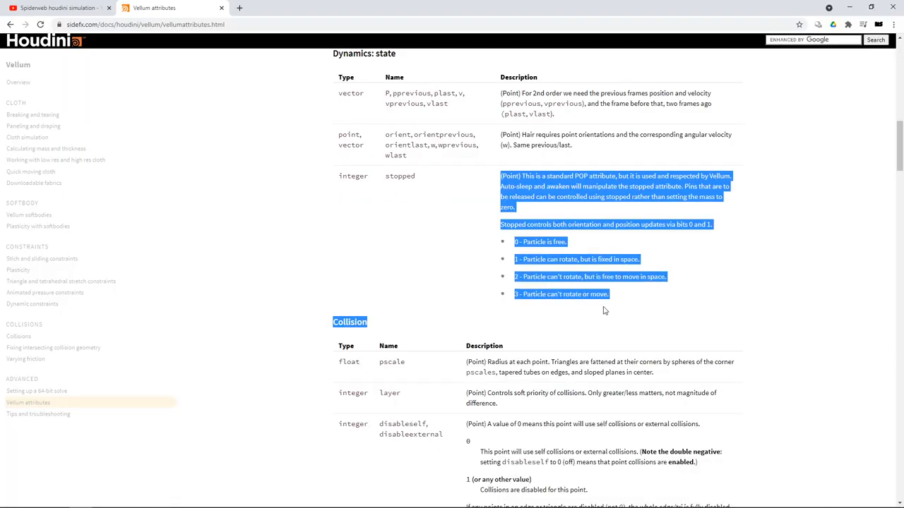
left_click(631, 302)
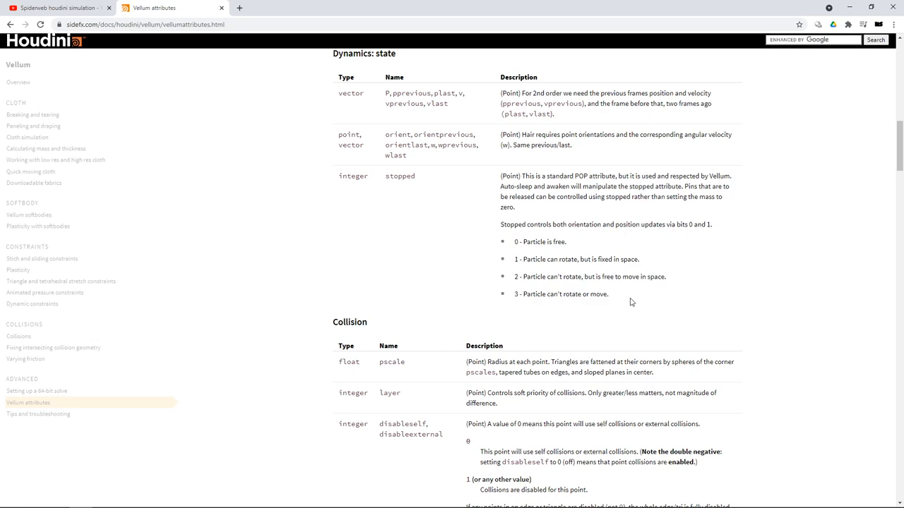
left_click_drag(514, 260, 613, 260)
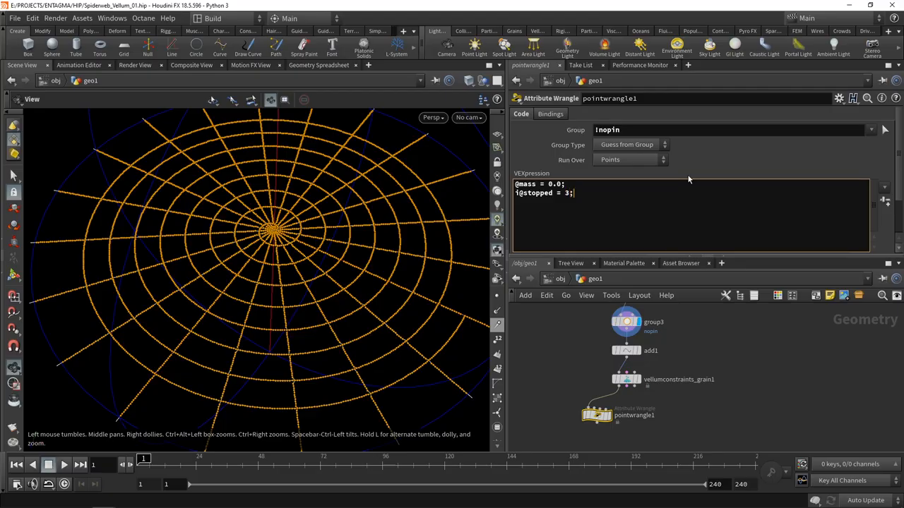
type("//")
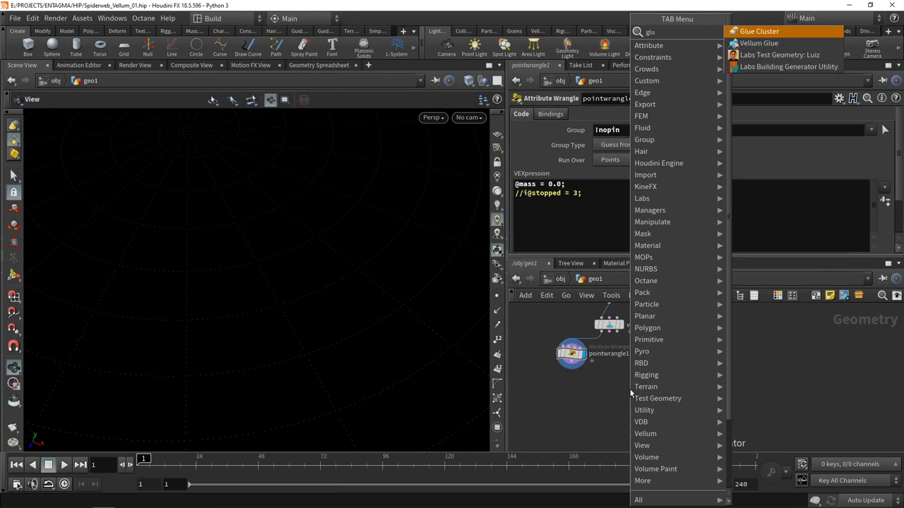
Add a Vellum Glue gluing points to points, search distance 0.022, 5 points and constraints each.
left_click(759, 42)
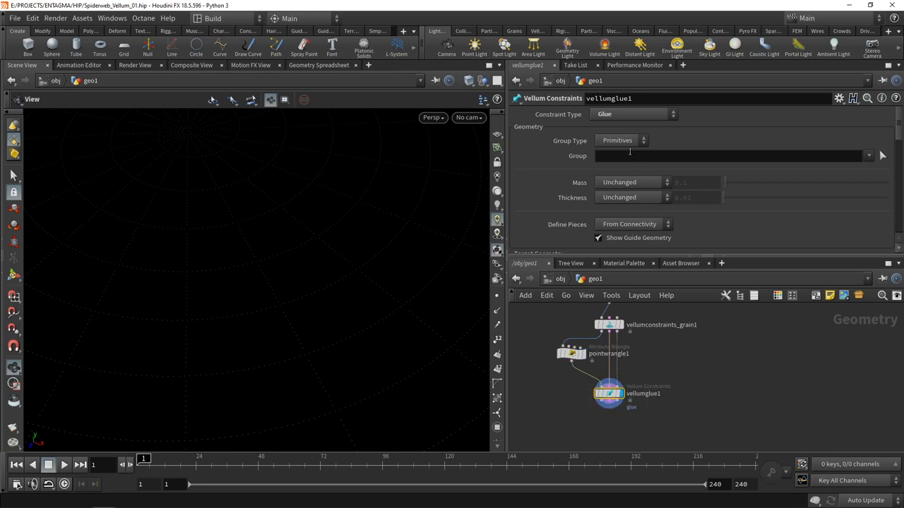
left_click(621, 140)
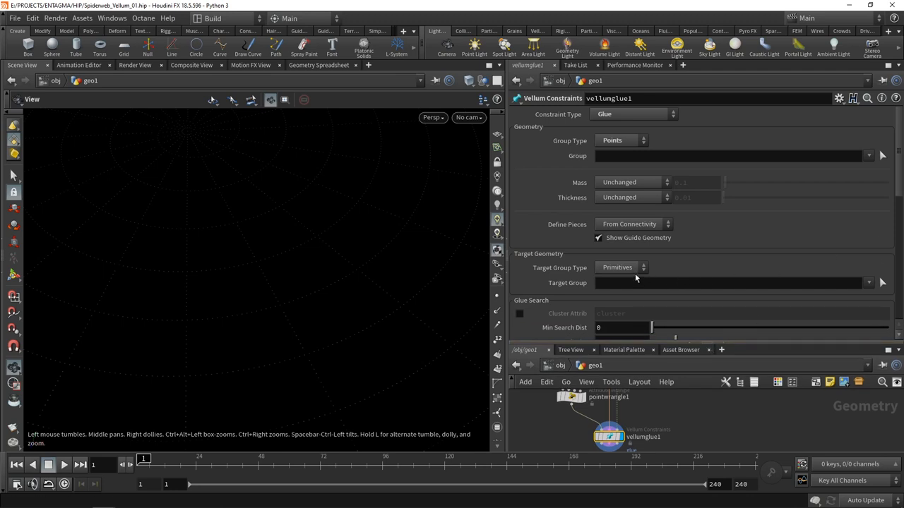
left_click(621, 266)
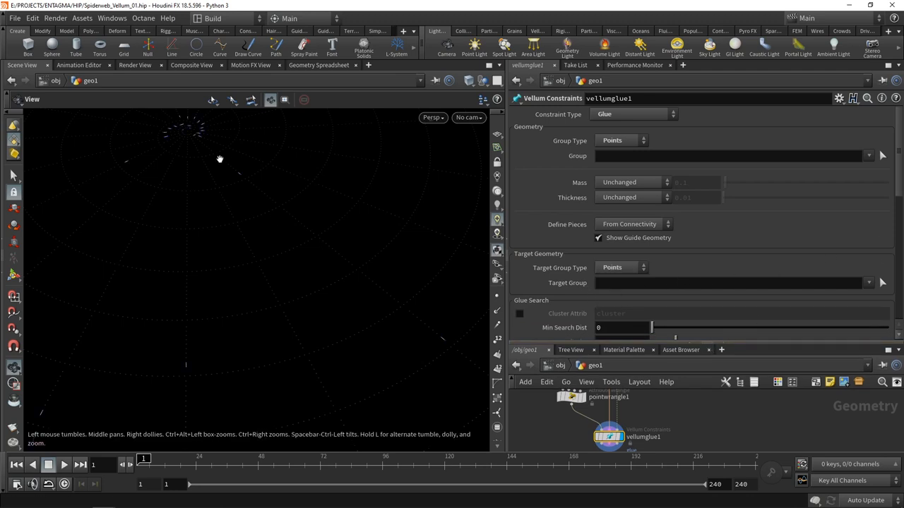
mouse_move(410, 350)
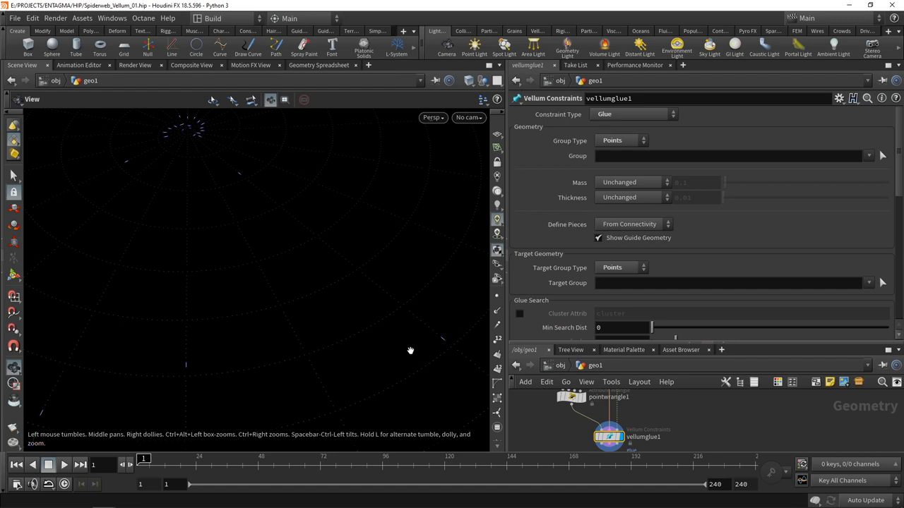
scroll("down", 3)
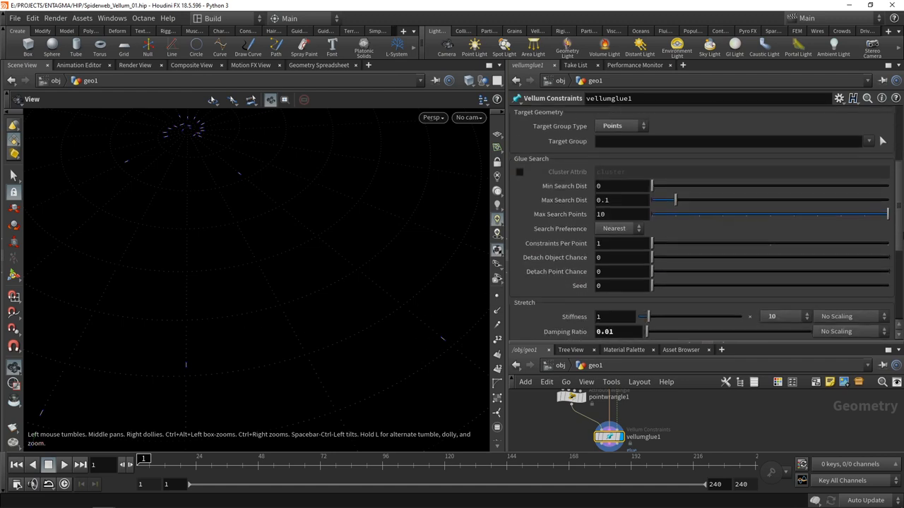
scroll("down", 3)
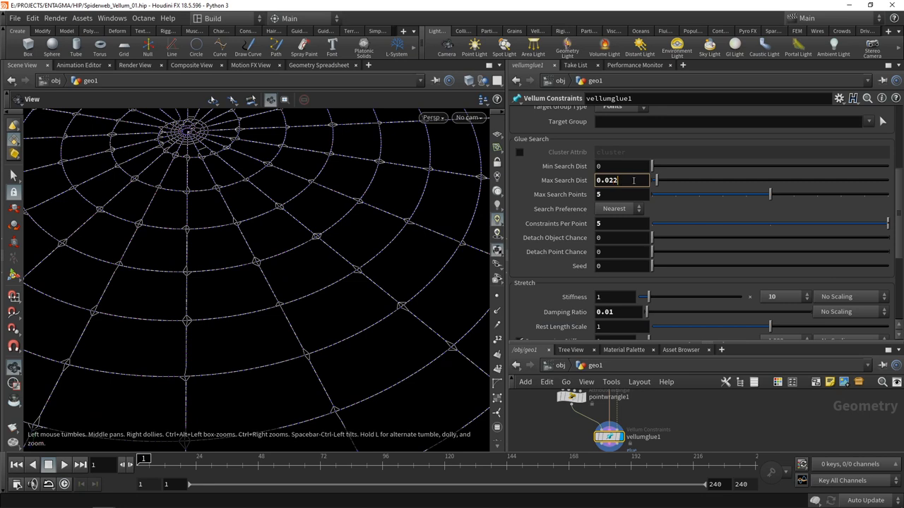
mouse_move(729, 404)
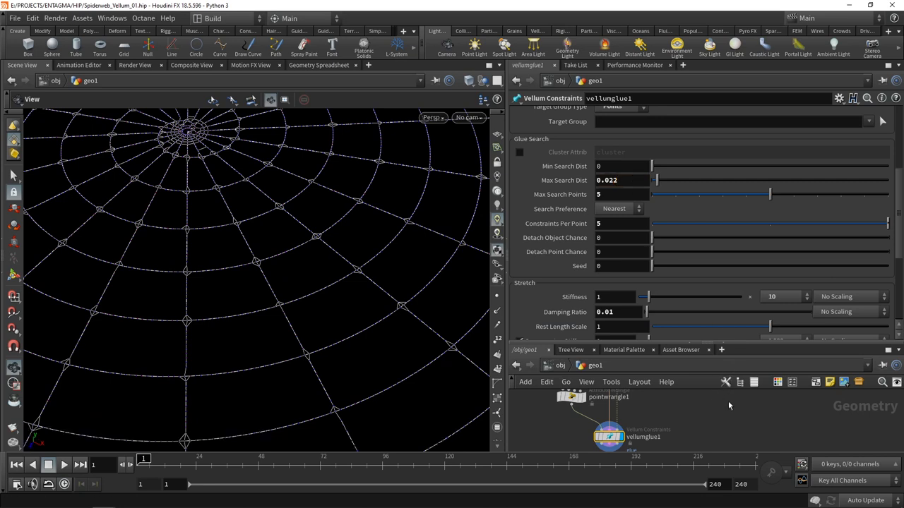
Set glue stiffness to 1e+10 and rest length scale to 0.7.
scroll("down", 3)
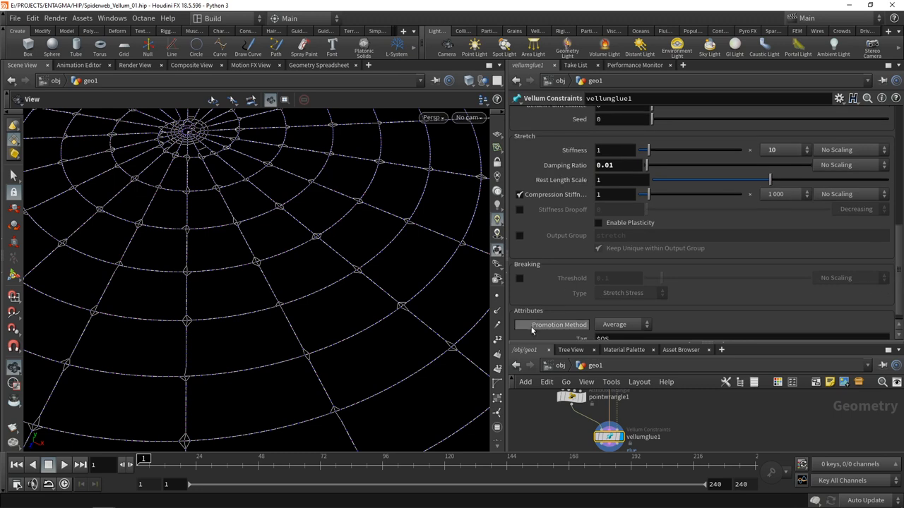
mouse_move(347, 331)
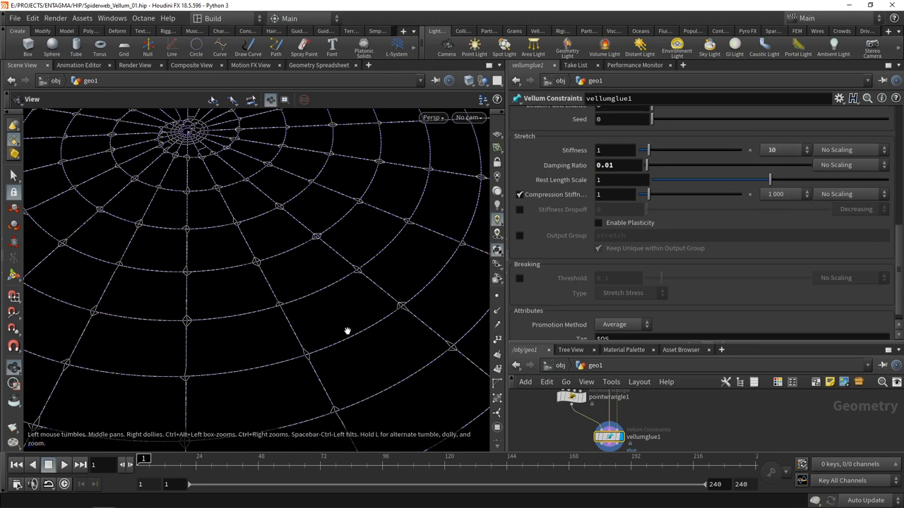
mouse_move(346, 339)
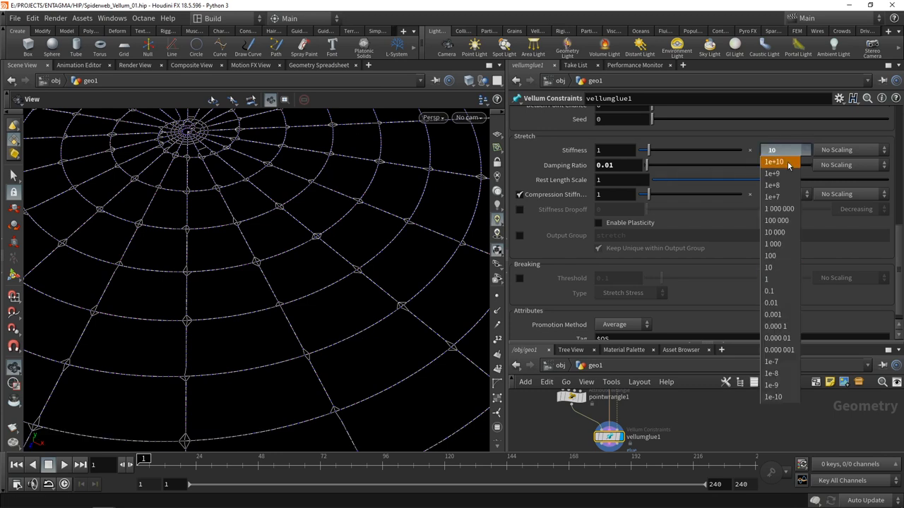
left_click(773, 160)
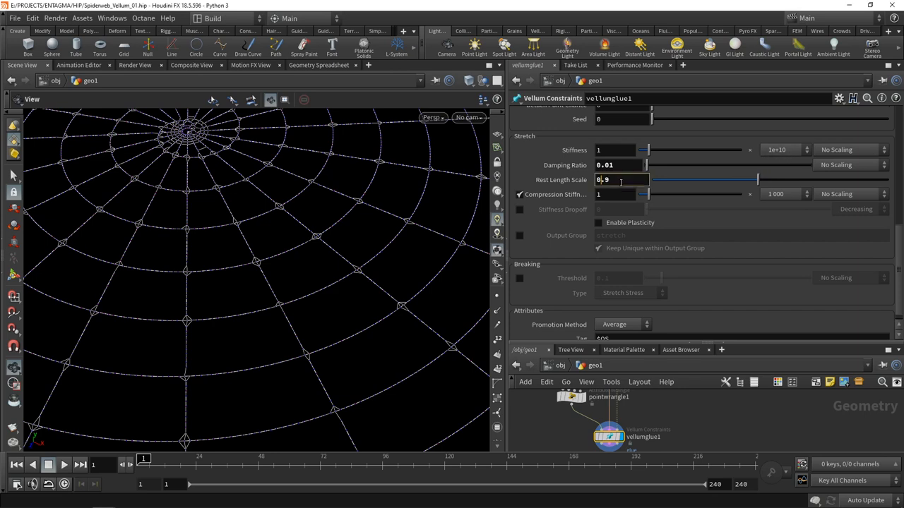
type("0.7")
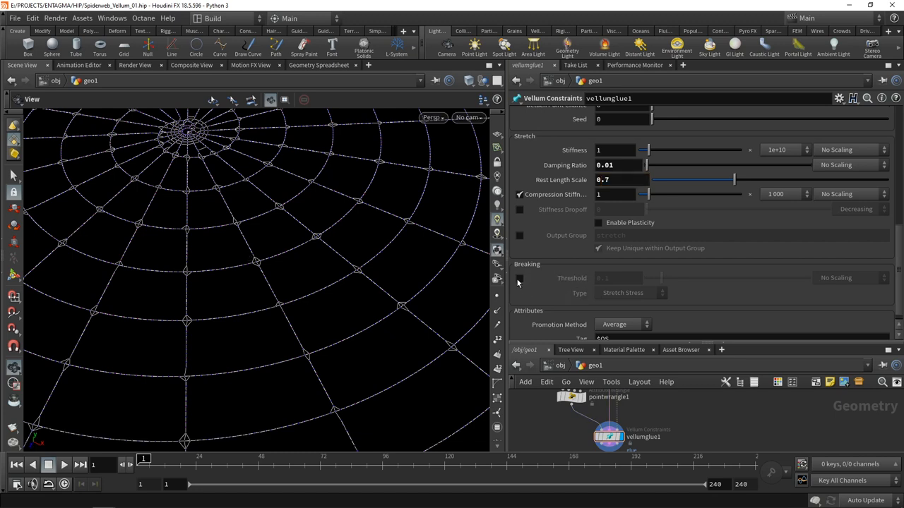
Enable breaking at stretch threshold 1000 scaled by attribute, output group netstretch.
left_click(519, 276)
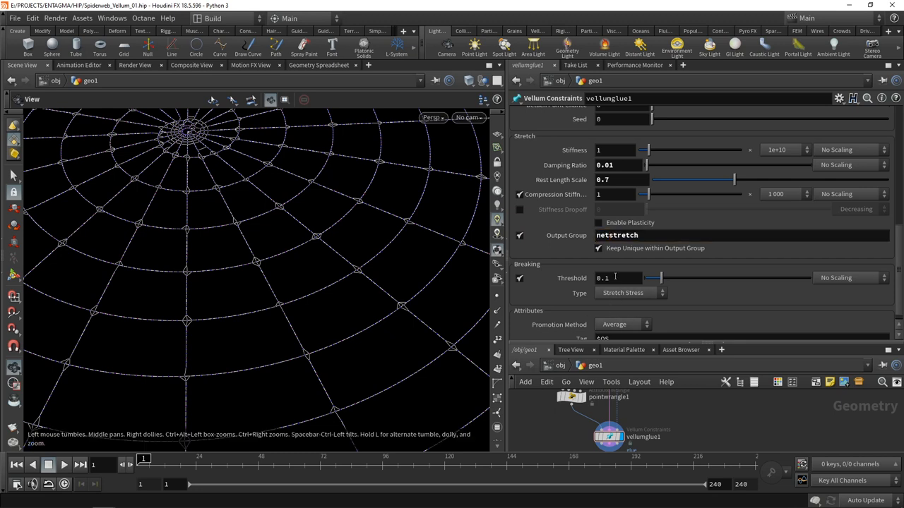
mouse_move(550, 277)
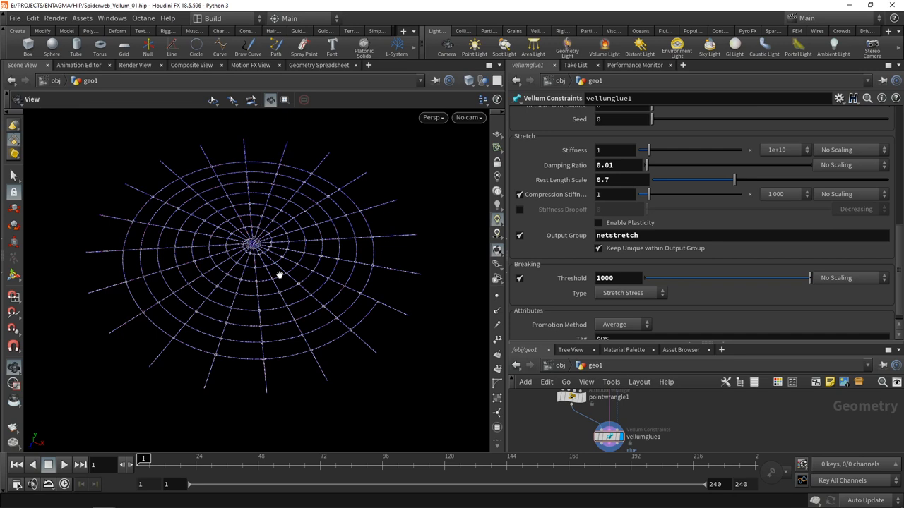
left_click(847, 277)
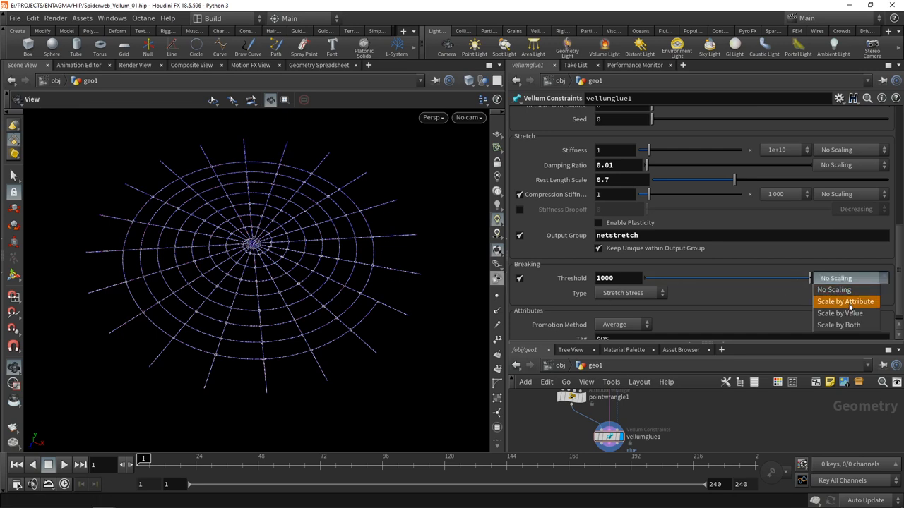
left_click(845, 302)
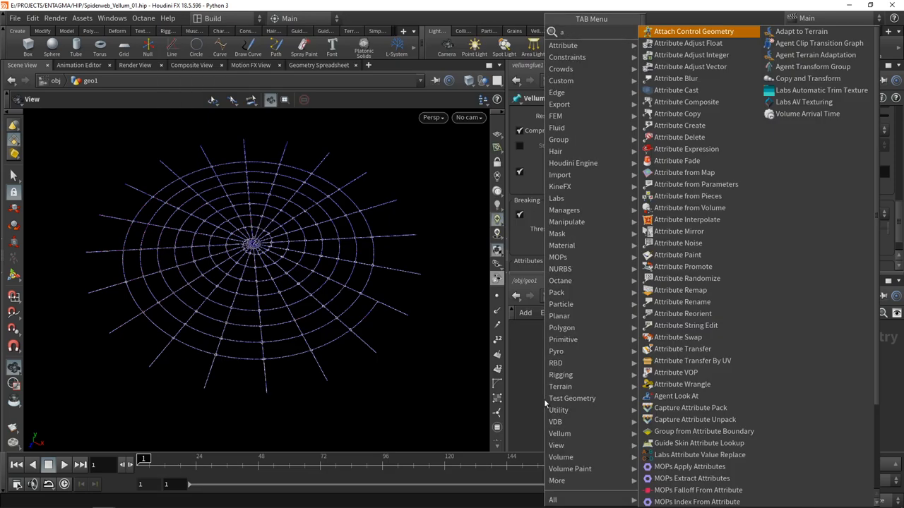
Insert an Attribute Noise before the glue adding breakthresholdscale noise, offset 1234, remap ramp peaking near 0.3.
left_click(678, 242)
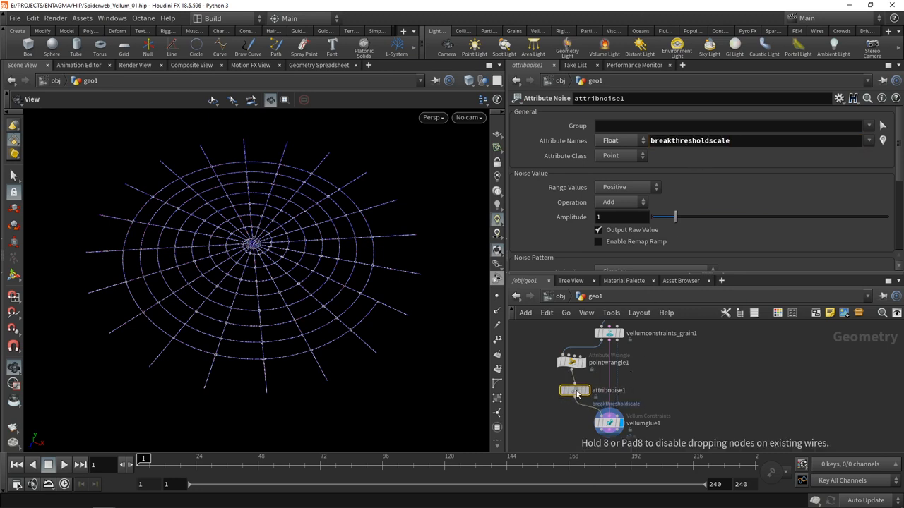
left_click(599, 242)
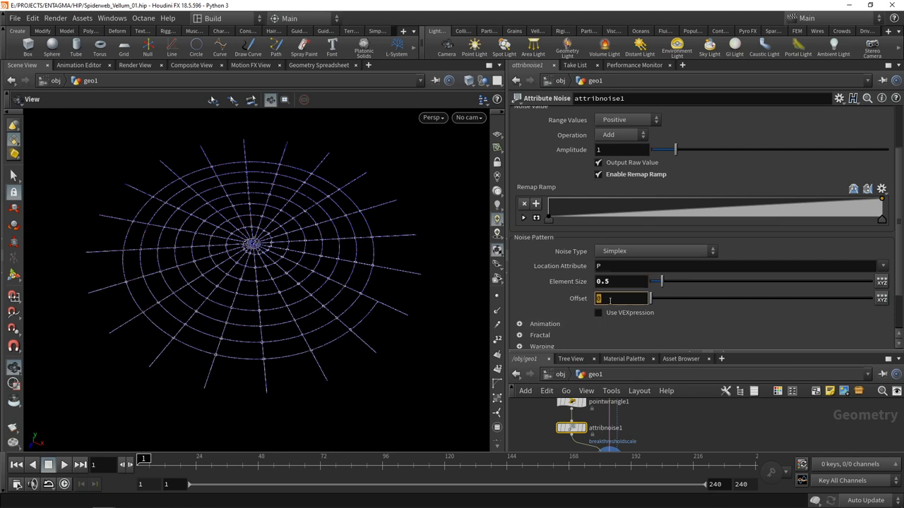
type("1234")
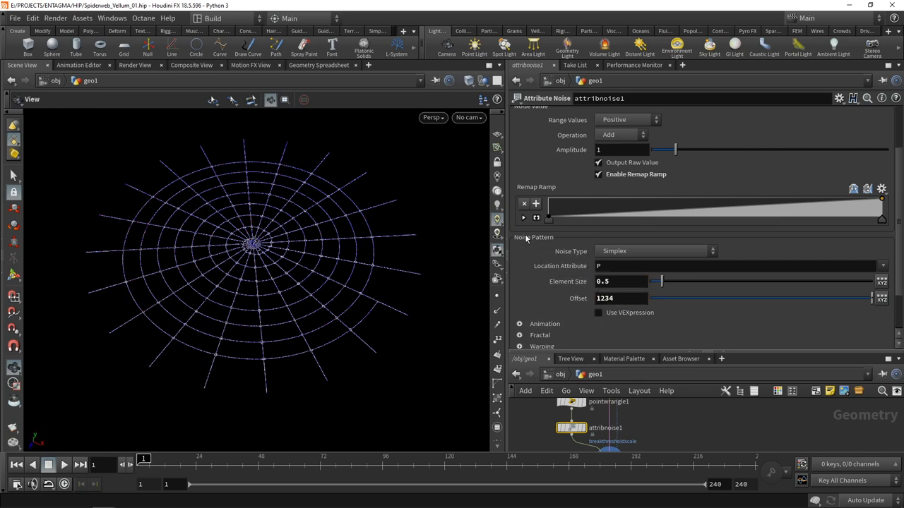
left_click(523, 184)
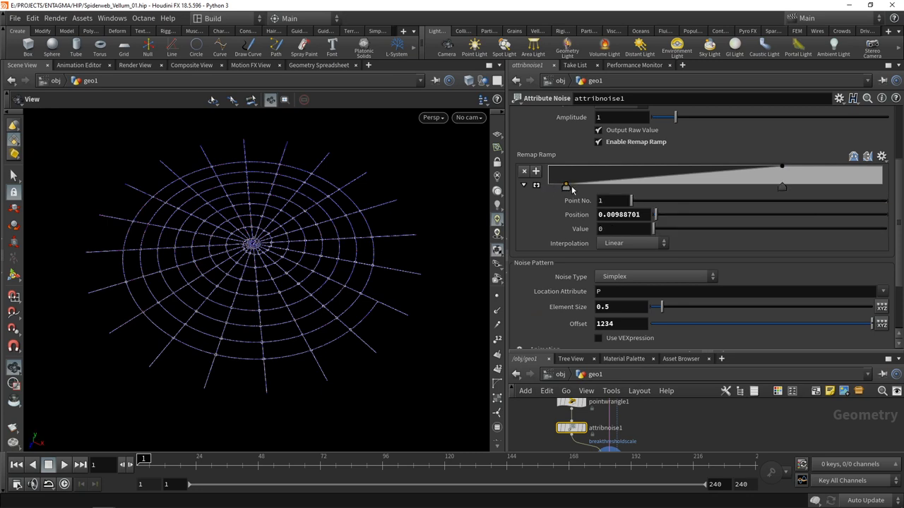
left_click_drag(565, 186, 593, 186)
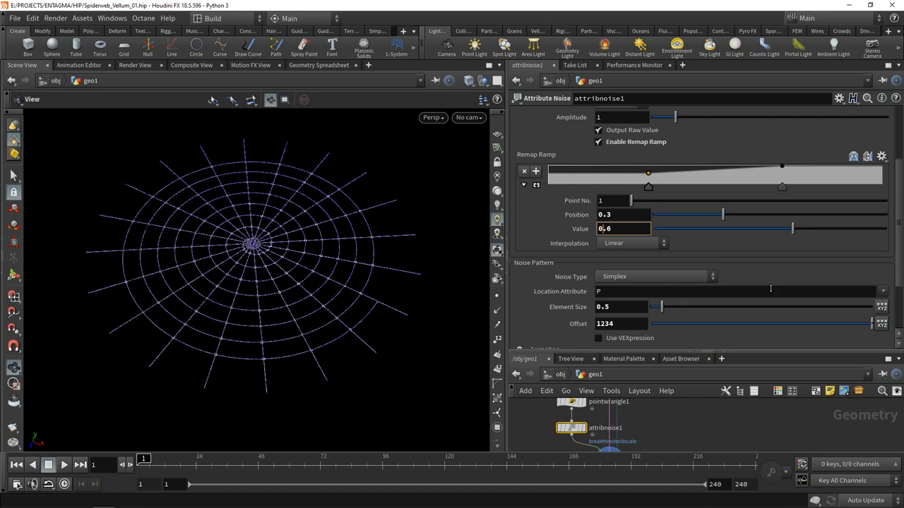
Return to the glue constraint node and show its parameters.
scroll("up", 3)
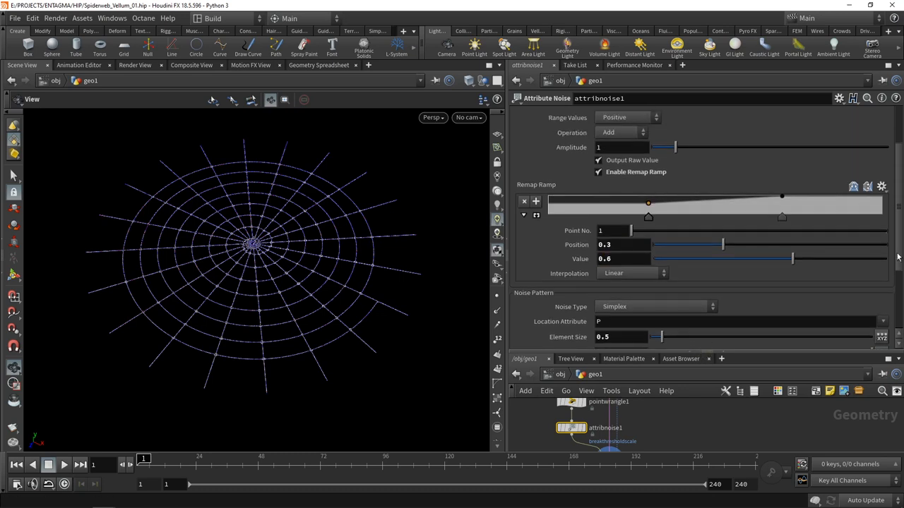
scroll("up", 3)
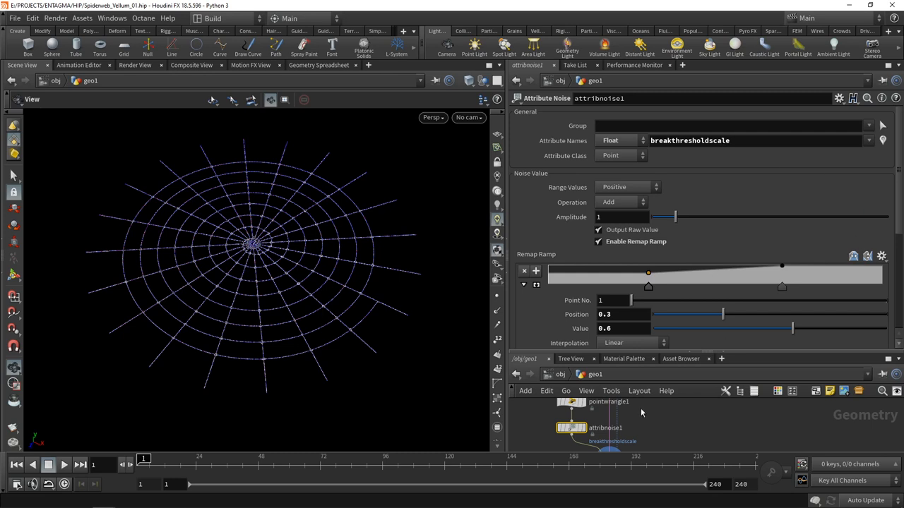
left_click(605, 421)
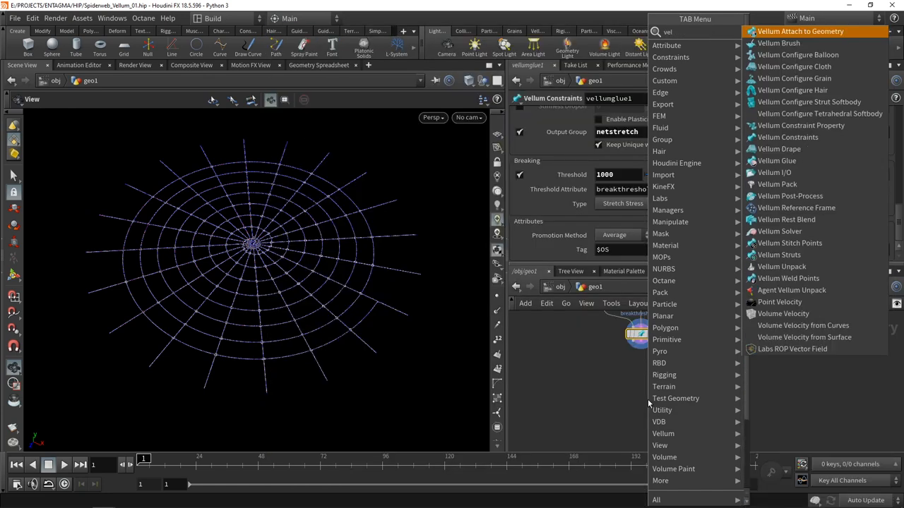
Add a Vellum Solver after the glue with 6 substeps and 64 constraint iterations, then view its simulation cache settings.
left_click(779, 231)
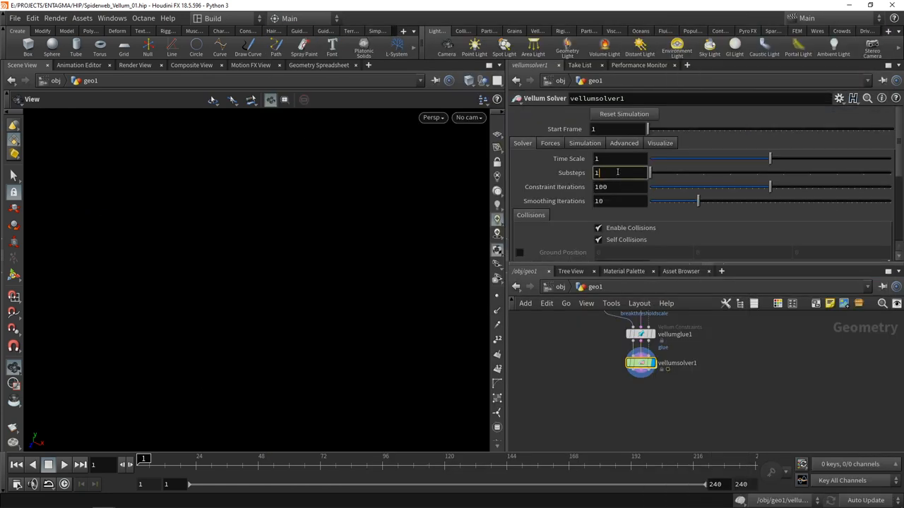
type("6")
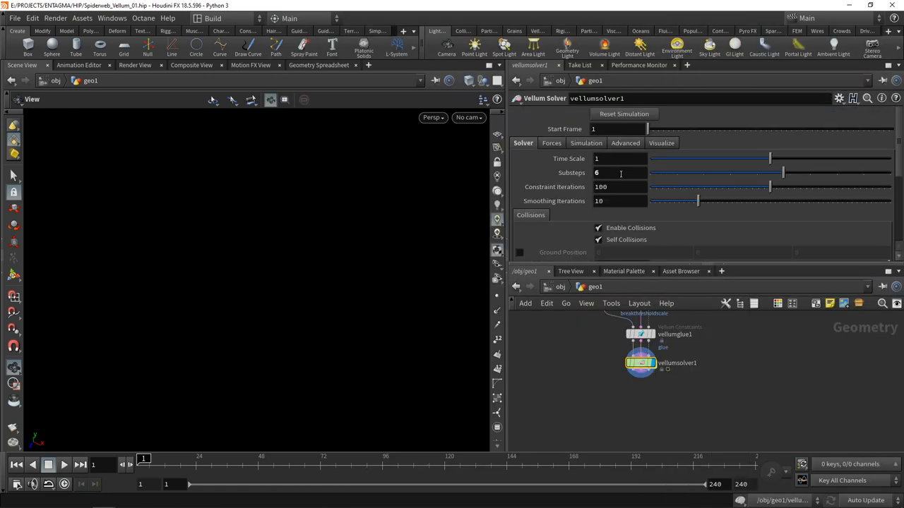
triple_click(609, 187)
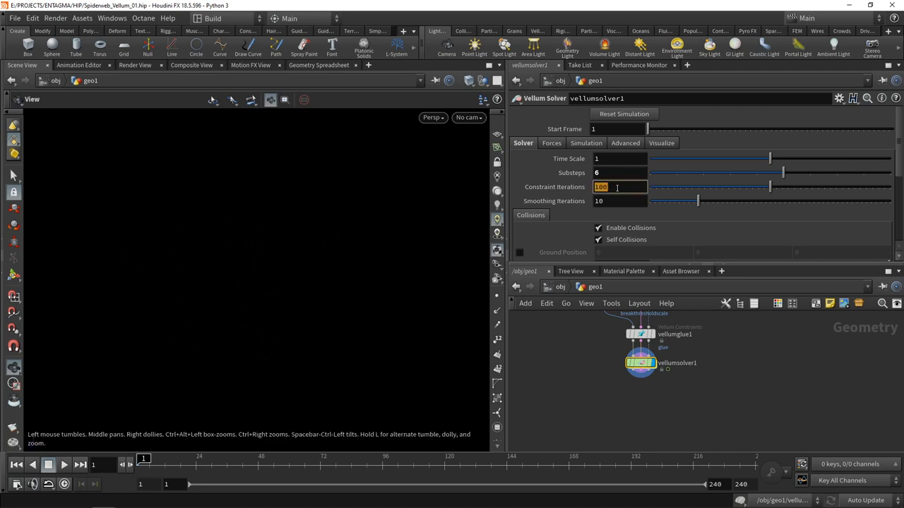
type("64")
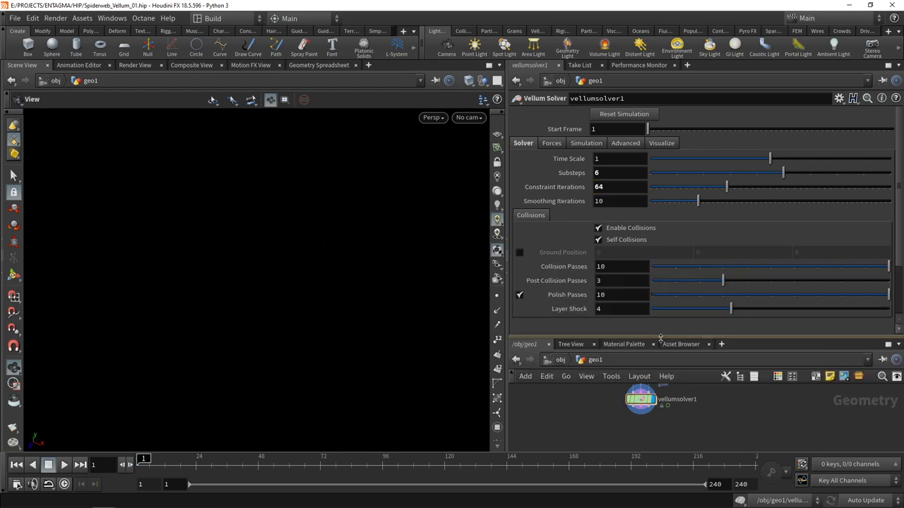
left_click(550, 143)
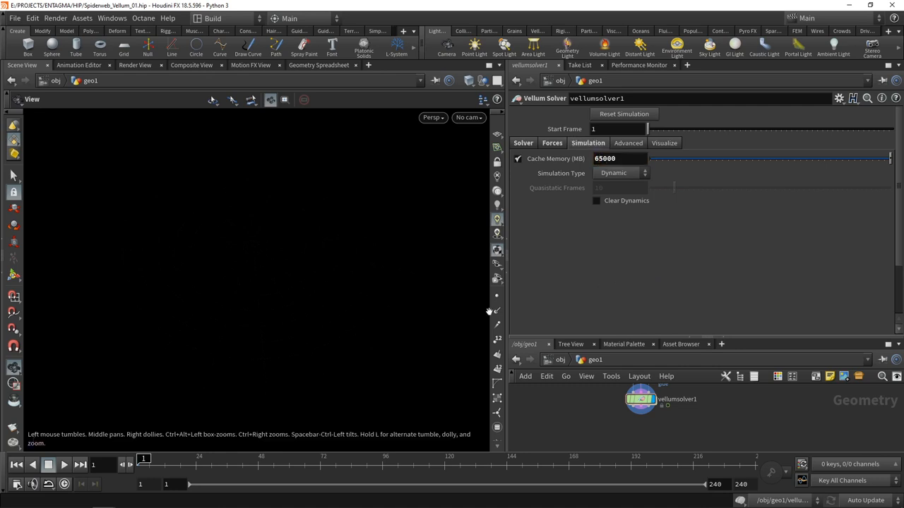
mouse_move(606, 250)
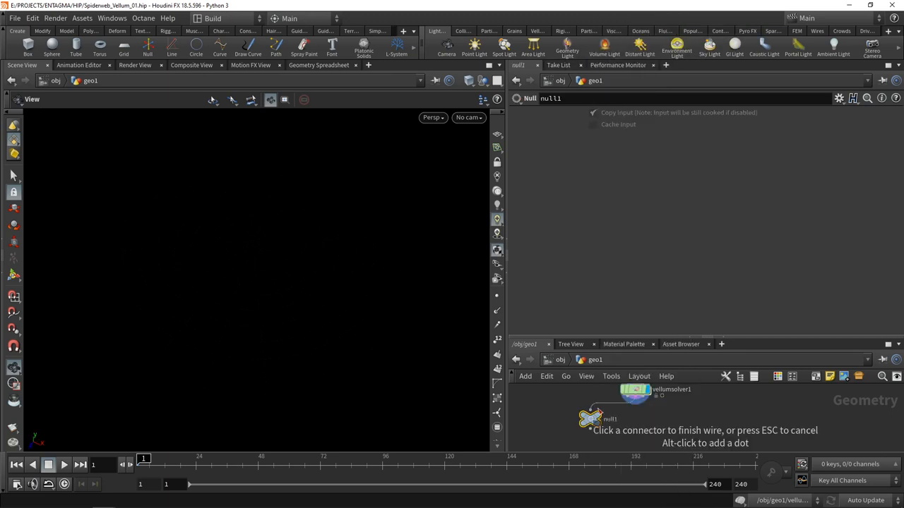
Place a Null below the solver and play back the simulated spiderweb, returning to frame one.
left_click(634, 429)
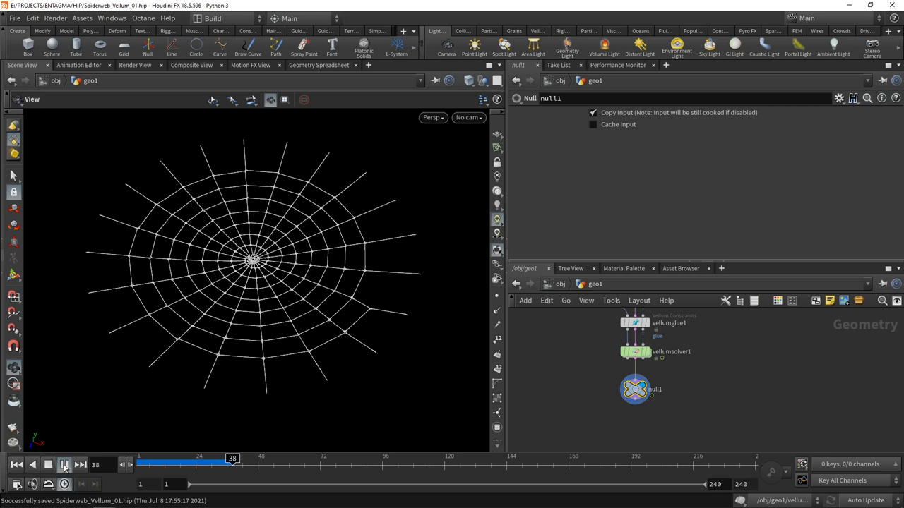
left_click(48, 464)
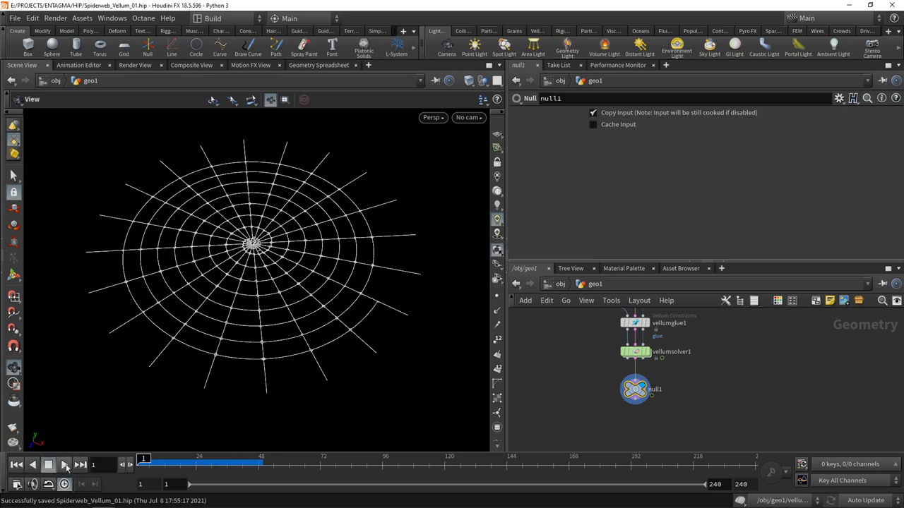
mouse_move(307, 279)
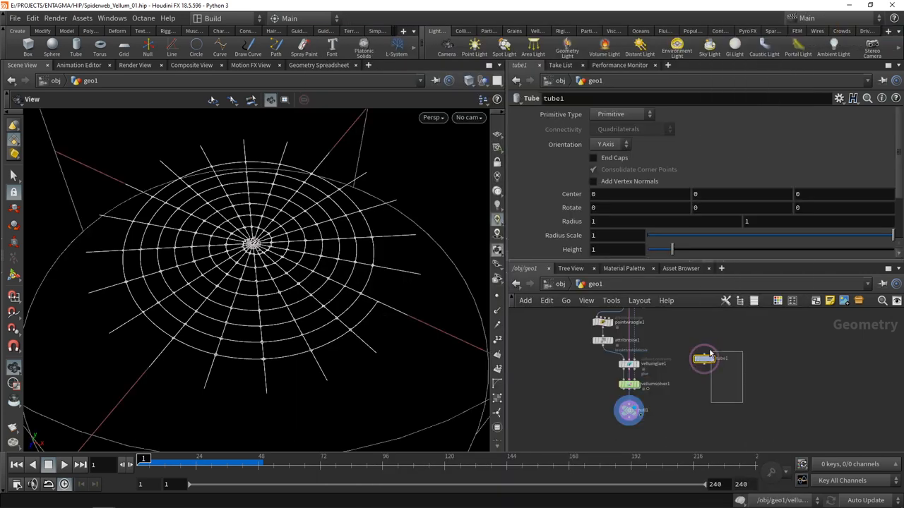
Add a capped polygon Tube along Z, radius scale 0.04, height 2, 36 columns, and scrub to frame 56.
left_click(607, 144)
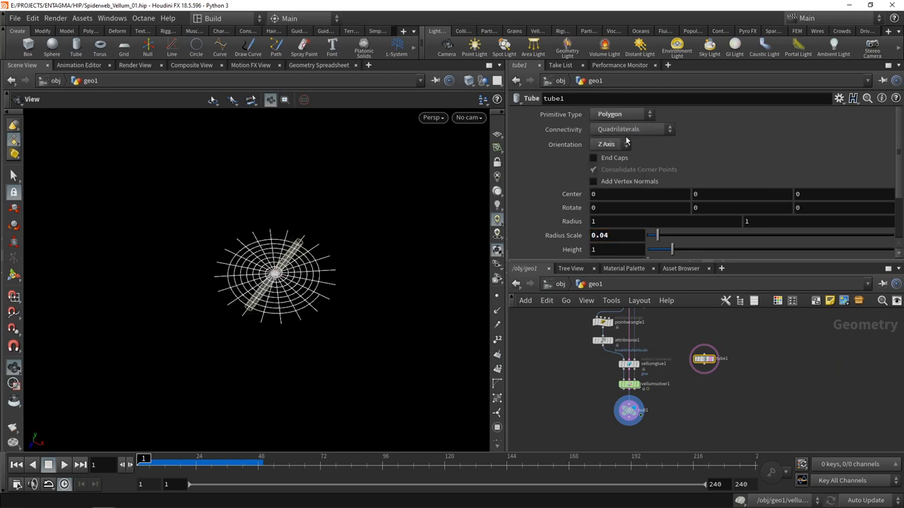
left_click(593, 158)
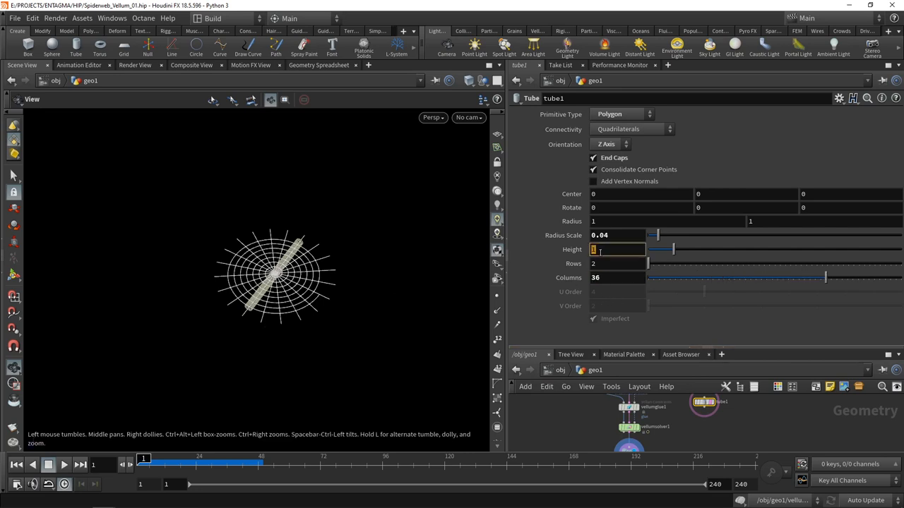
type("2")
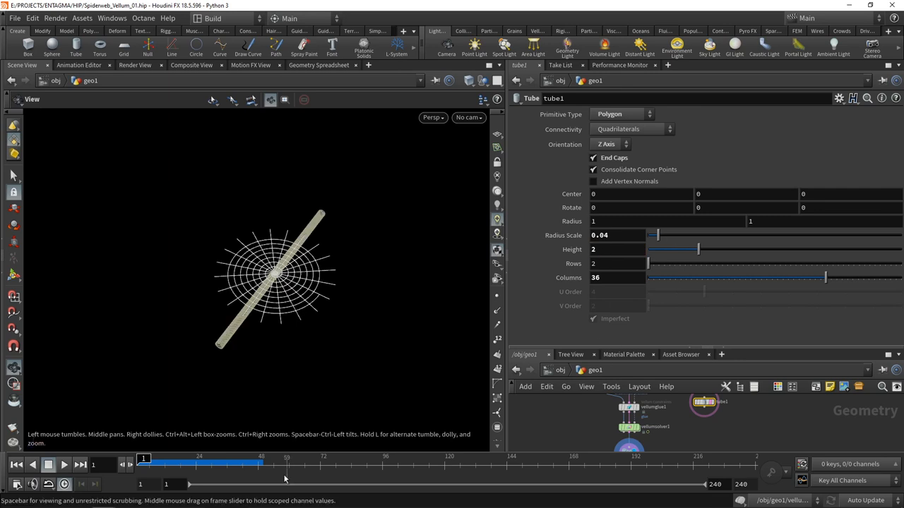
left_click_drag(275, 275, 294, 305)
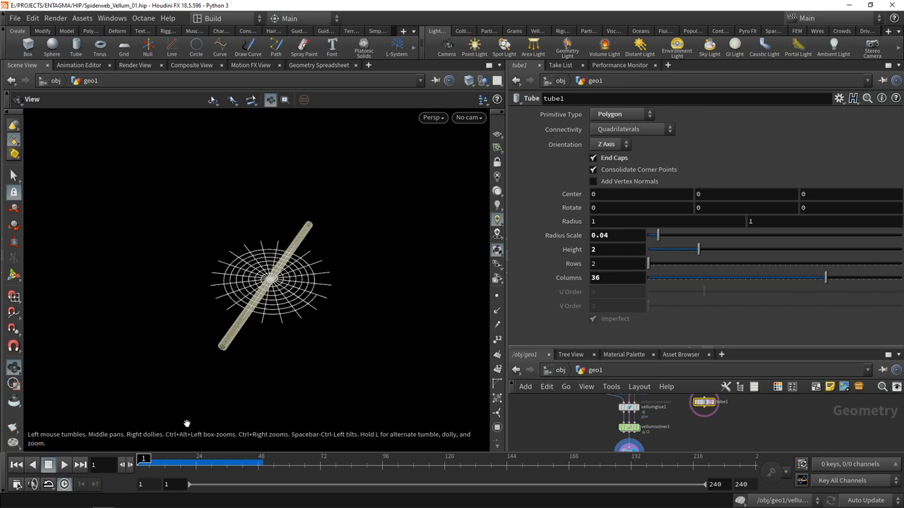
mouse_move(278, 466)
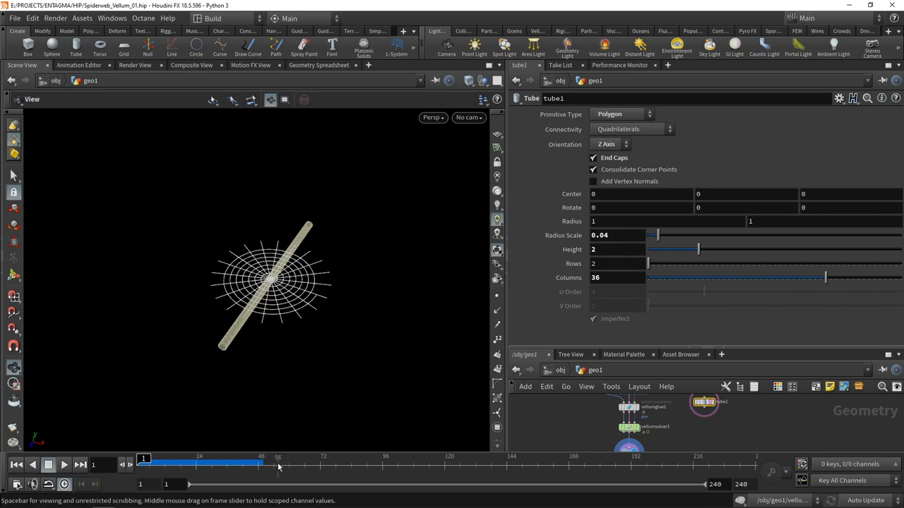
left_click(280, 463)
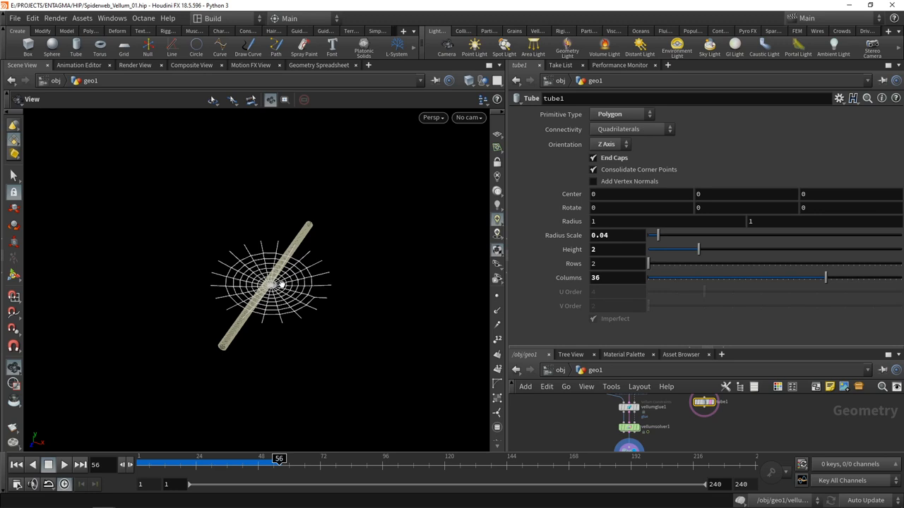
mouse_move(427, 217)
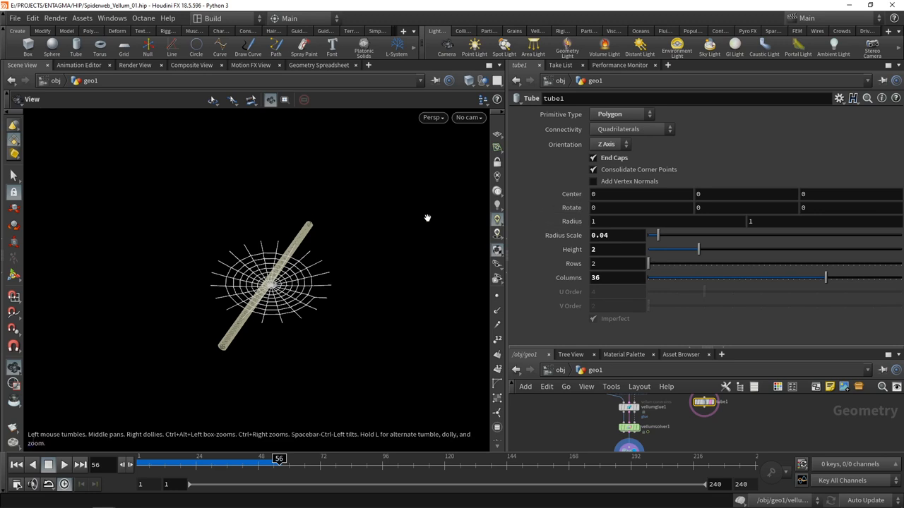
mouse_move(570, 195)
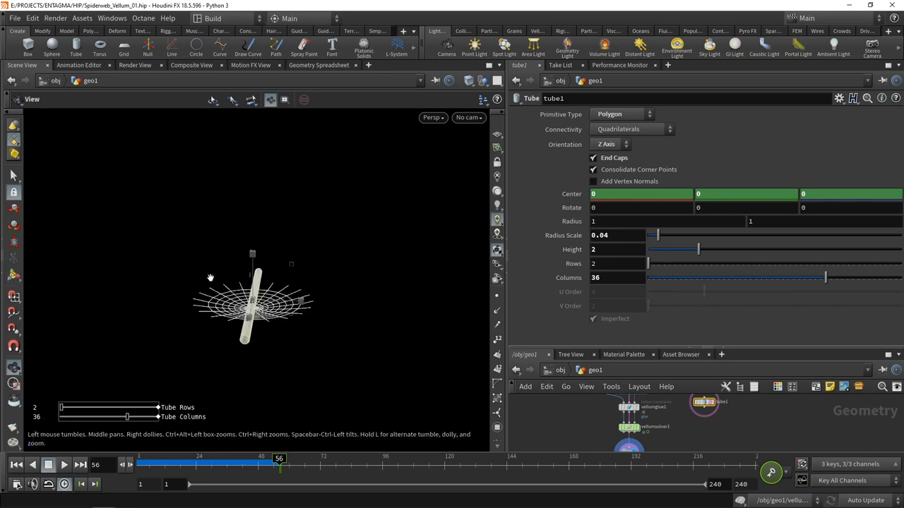
Reposition the rod below the web for its frame-56 key so it rises above by frame 112.
left_click_drag(254, 304, 311, 337)
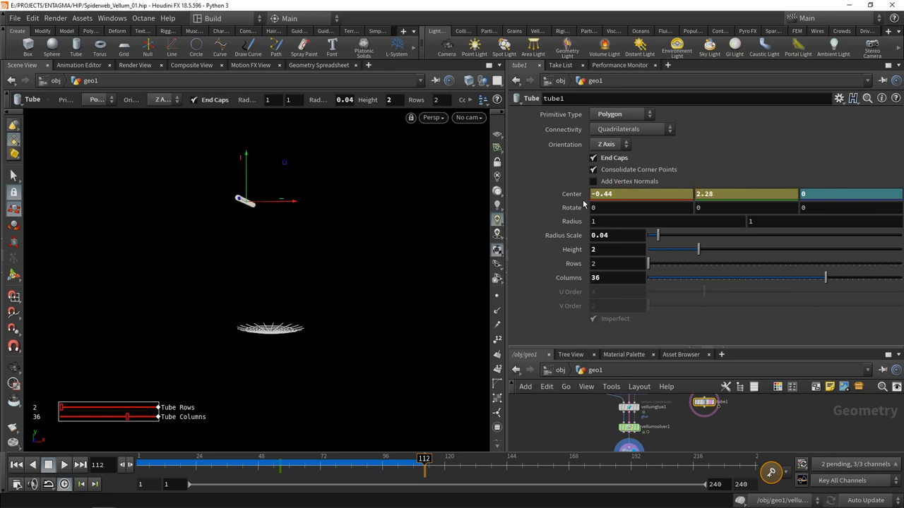
mouse_move(572, 194)
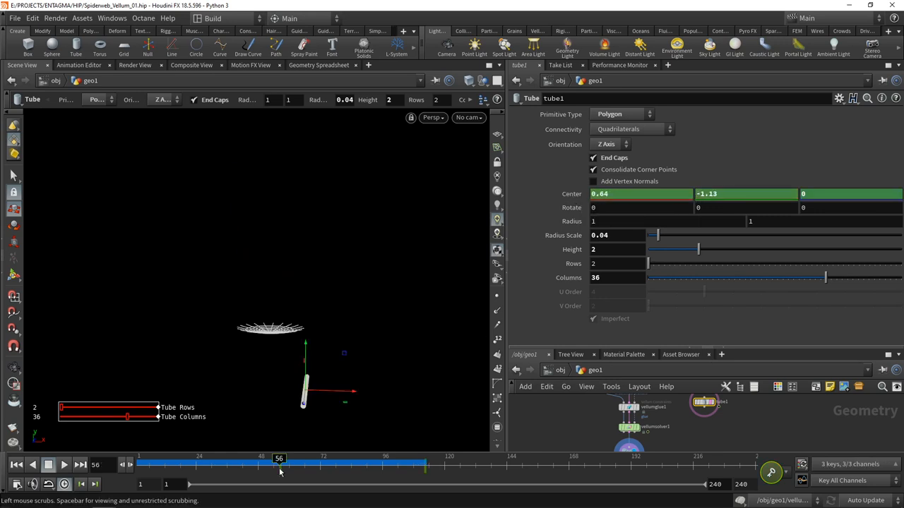
mouse_move(570, 194)
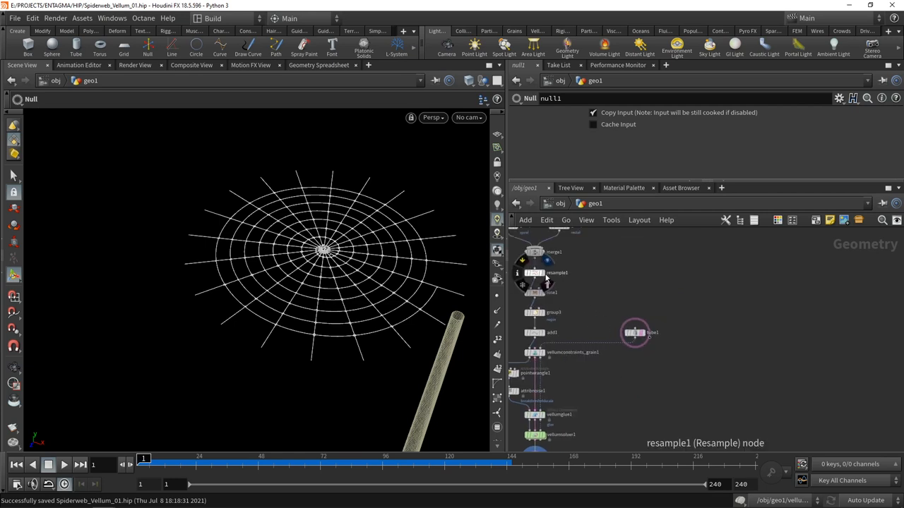
Place a Null, a Scatter and a Vellum Configure Grain (size 0.005, mass 0.1) with an Attribute Randomize below.
left_click(534, 292)
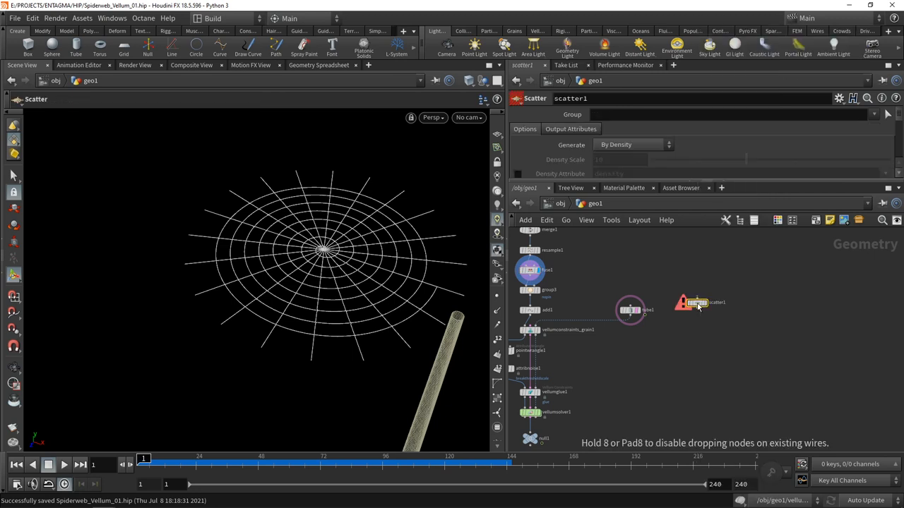
left_click(695, 302)
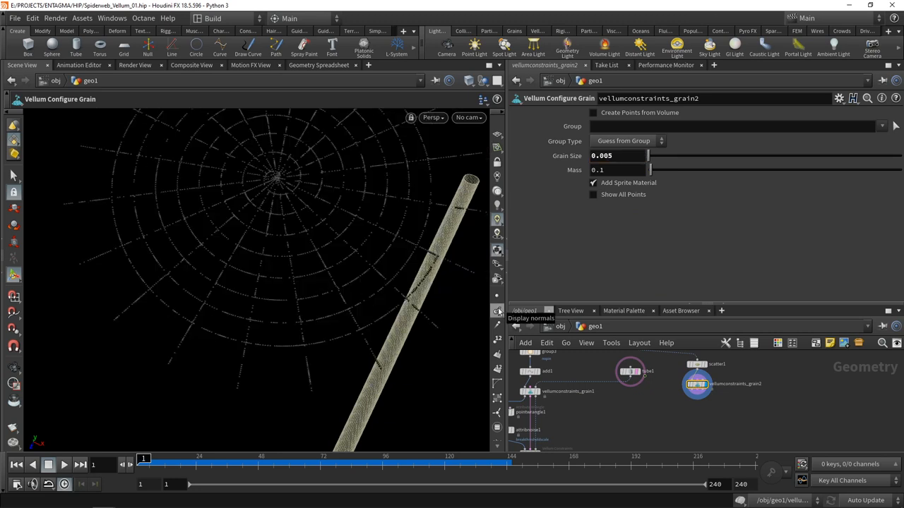
mouse_move(452, 316)
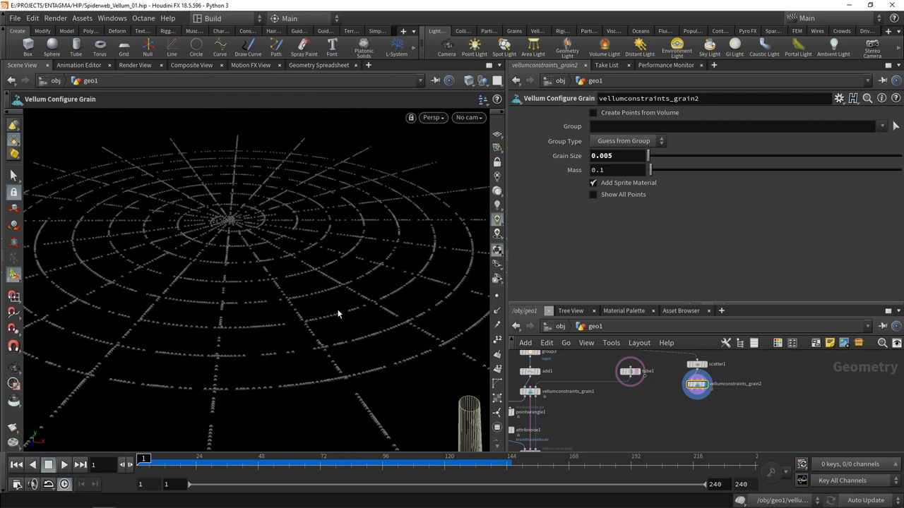
mouse_move(303, 295)
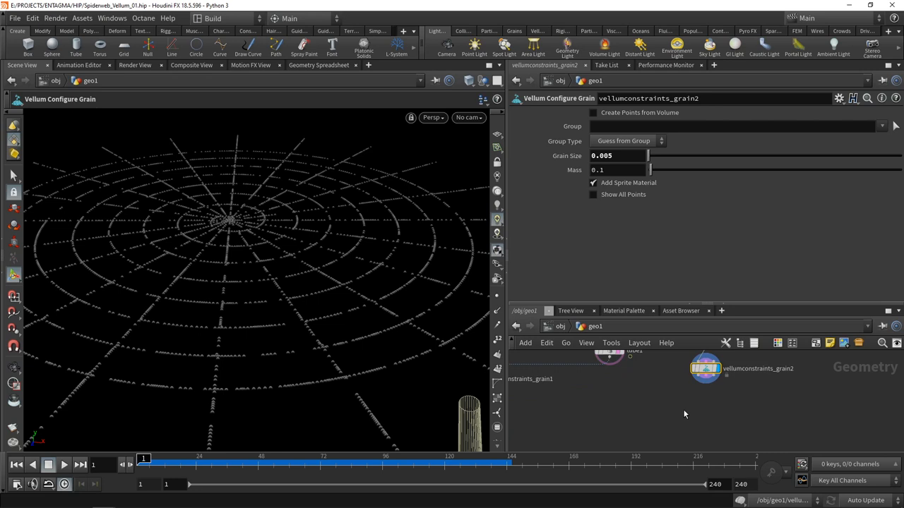
left_click(684, 410)
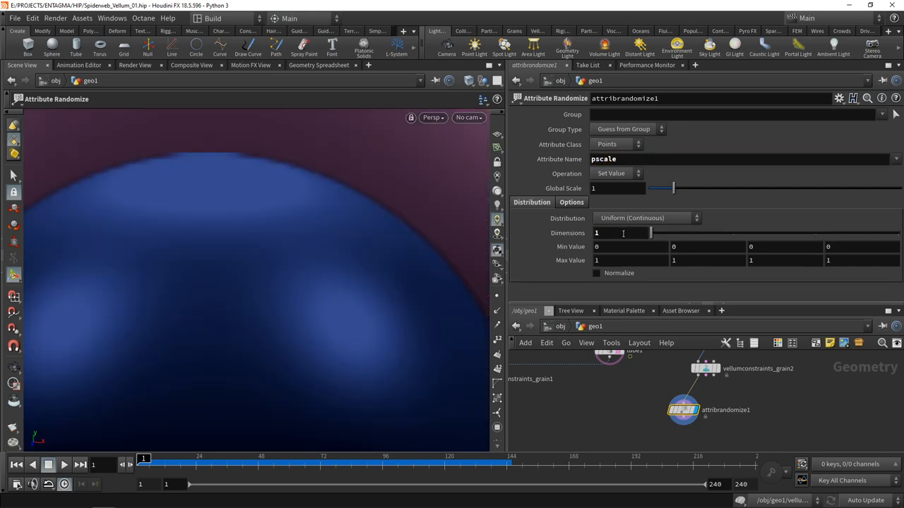
Make attributerandomize1 multiply pscale through a custom ramp distribution with Monotone Cubic interpolation.
left_click(616, 173)
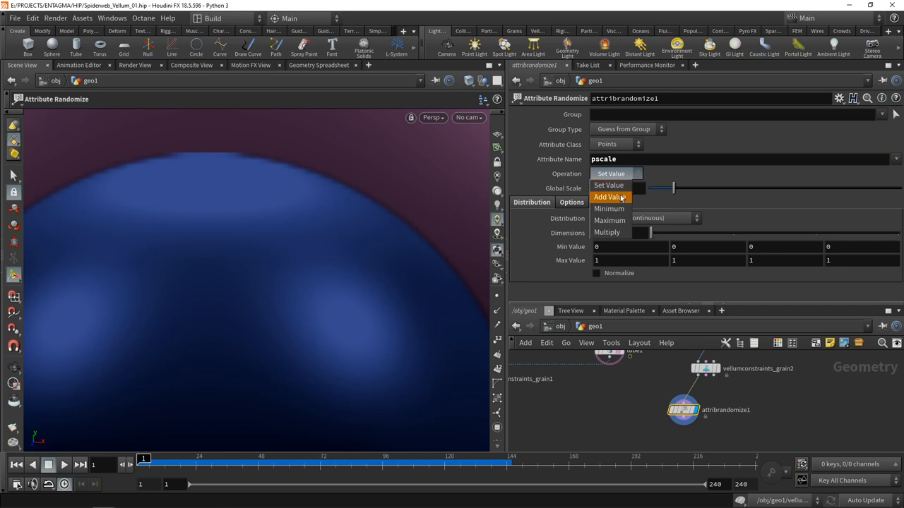
left_click(606, 231)
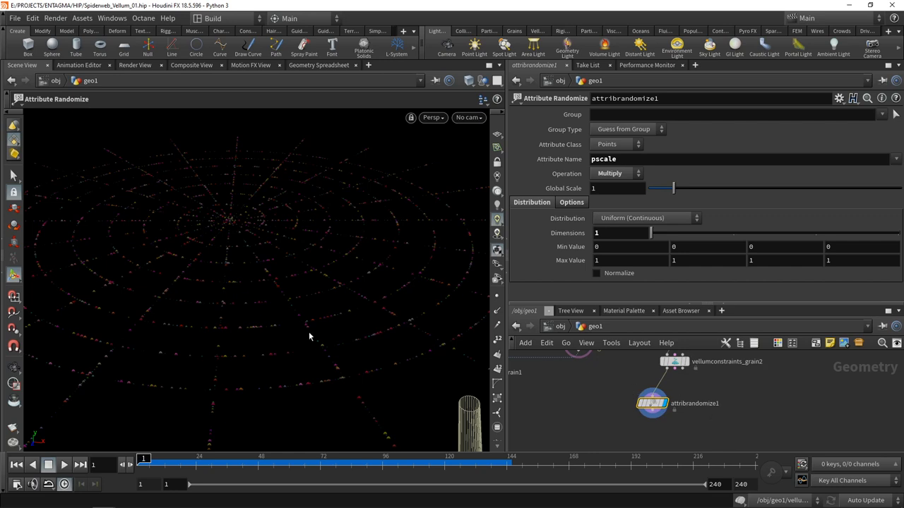
mouse_move(254, 240)
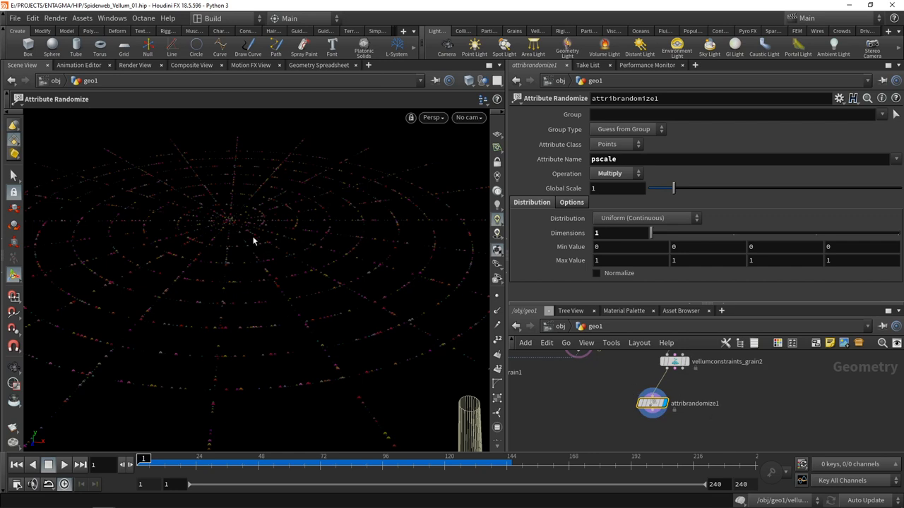
mouse_move(674, 365)
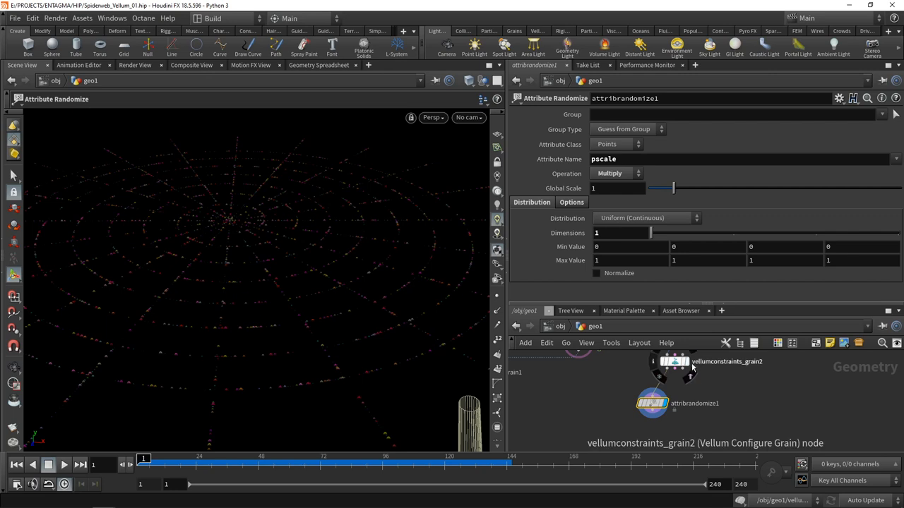
left_click(653, 404)
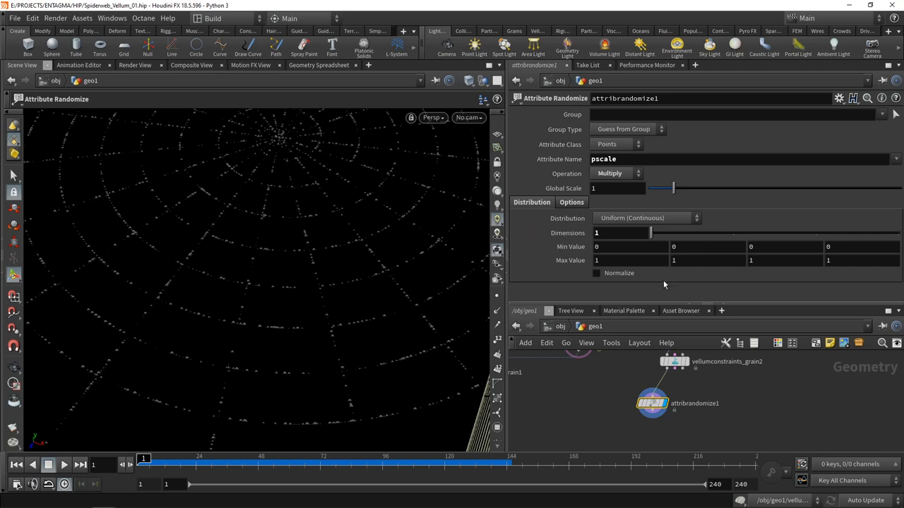
left_click(647, 217)
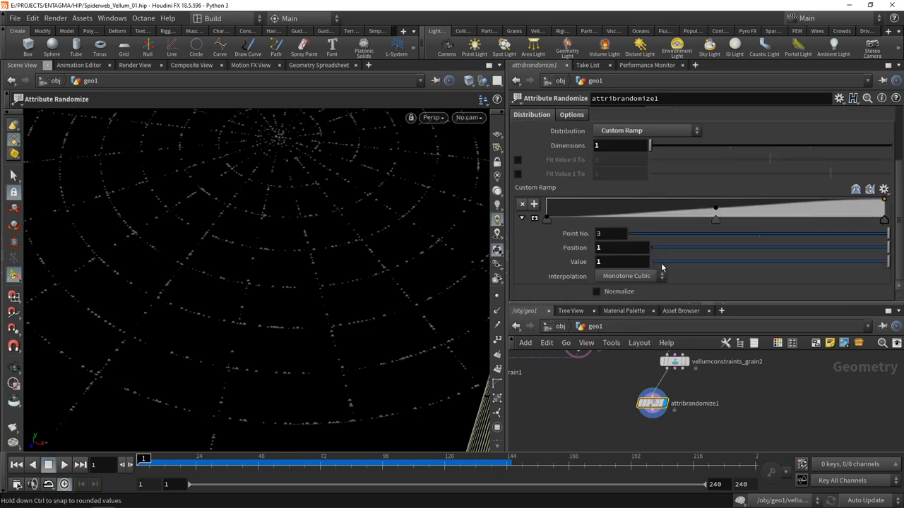
left_click(628, 276)
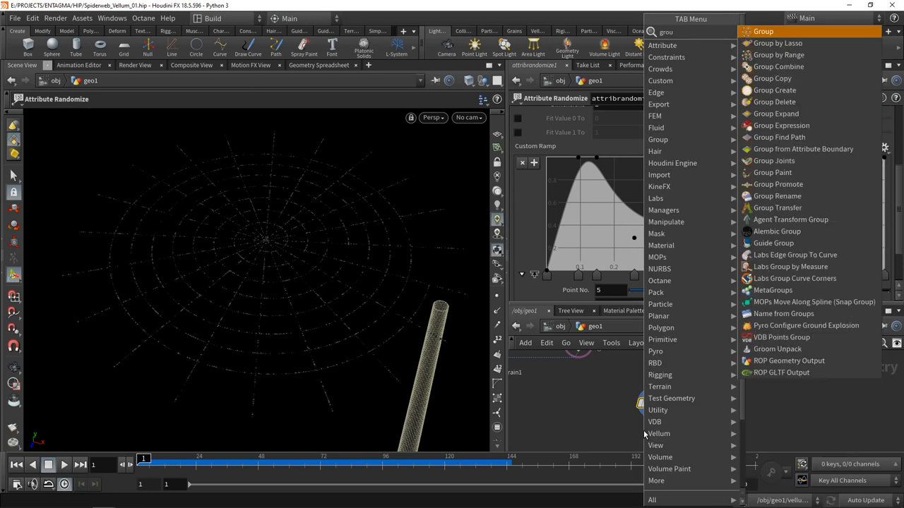
Add a drops Group node after the randomize and place merge2 plus a pasted merge3.
left_click(774, 90)
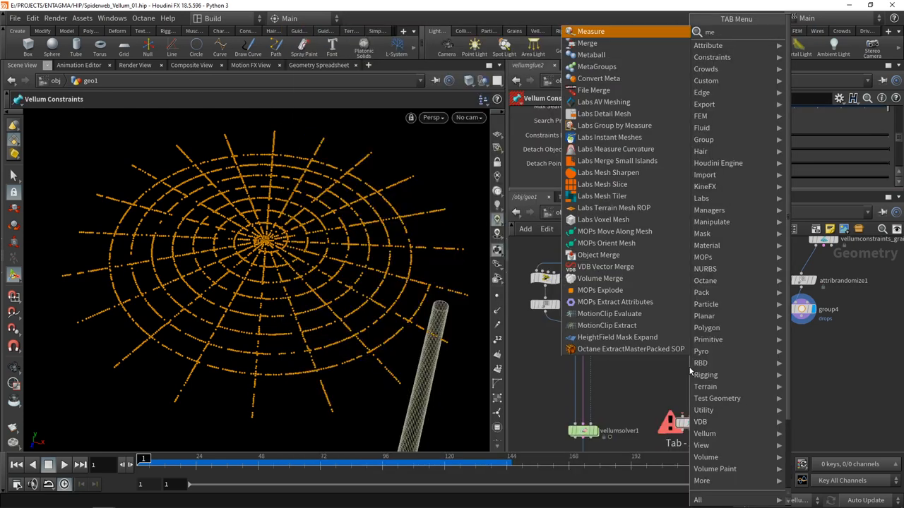
left_click(587, 43)
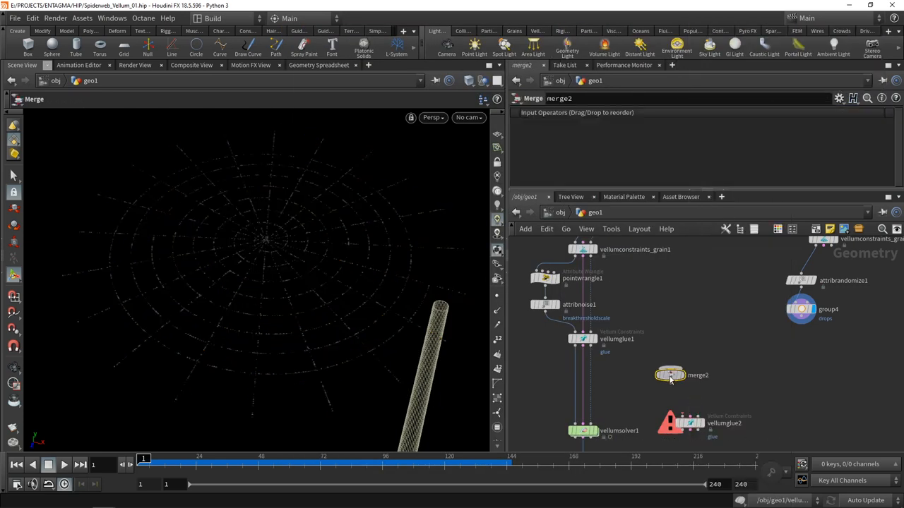
left_click(669, 376)
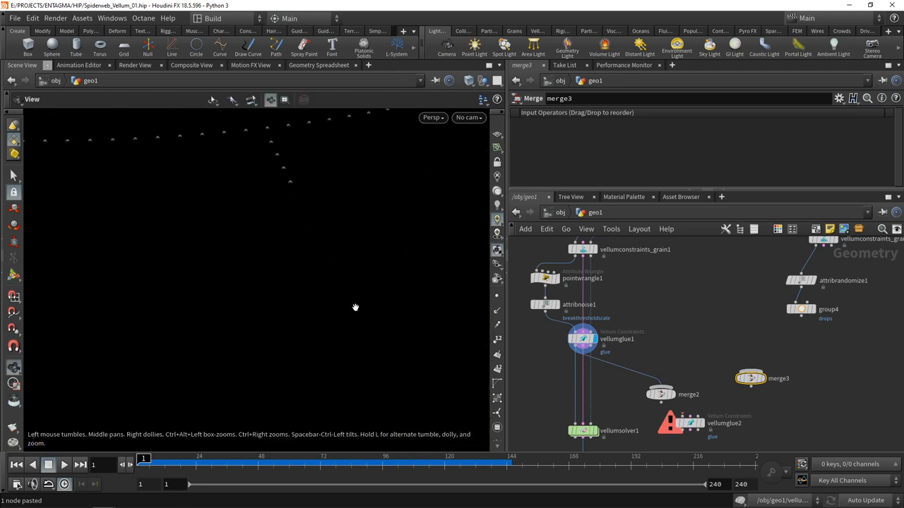
left_click(803, 309)
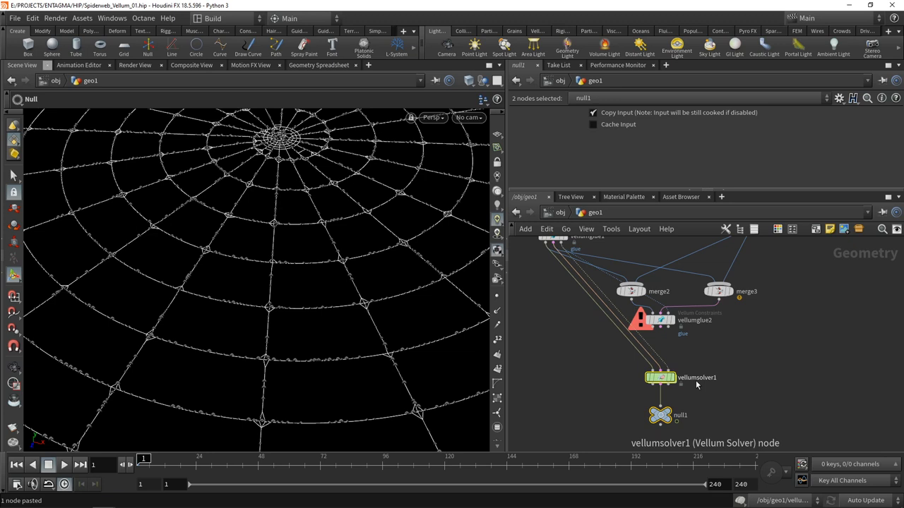
mouse_move(706, 333)
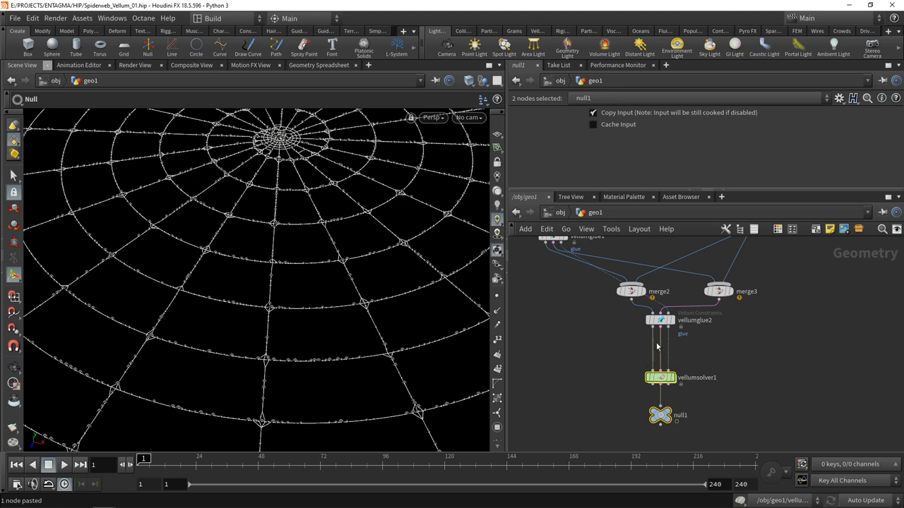
mouse_move(602, 375)
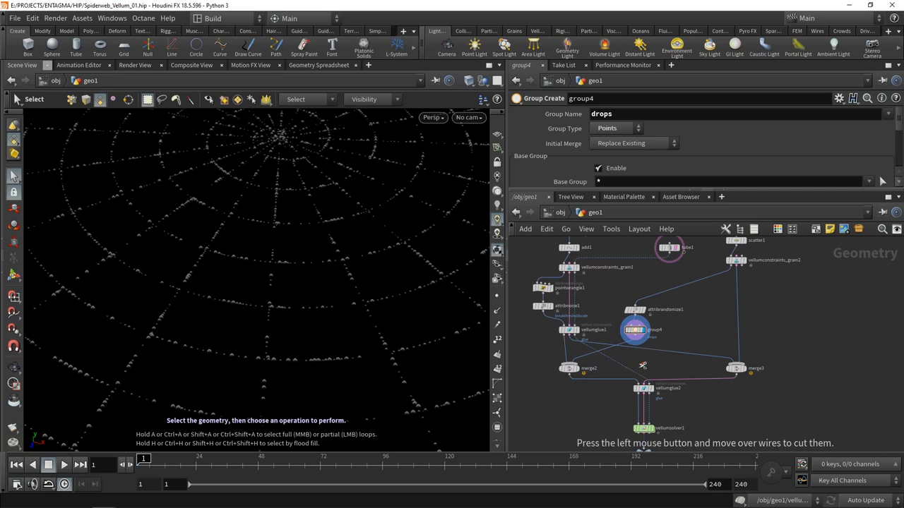
Move a node aside while wiring merge2 and merge3 through vellumglue2 into the solver and null1.
left_click_drag(666, 247, 797, 367)
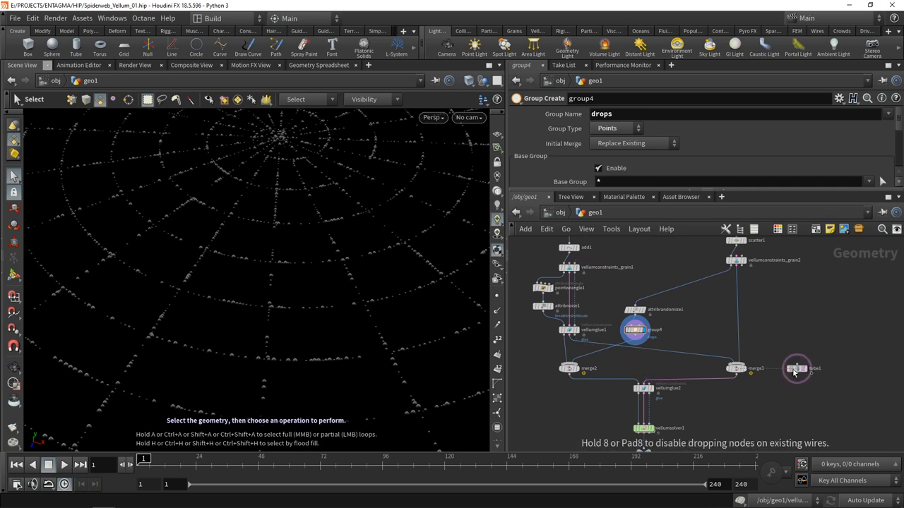
mouse_move(779, 403)
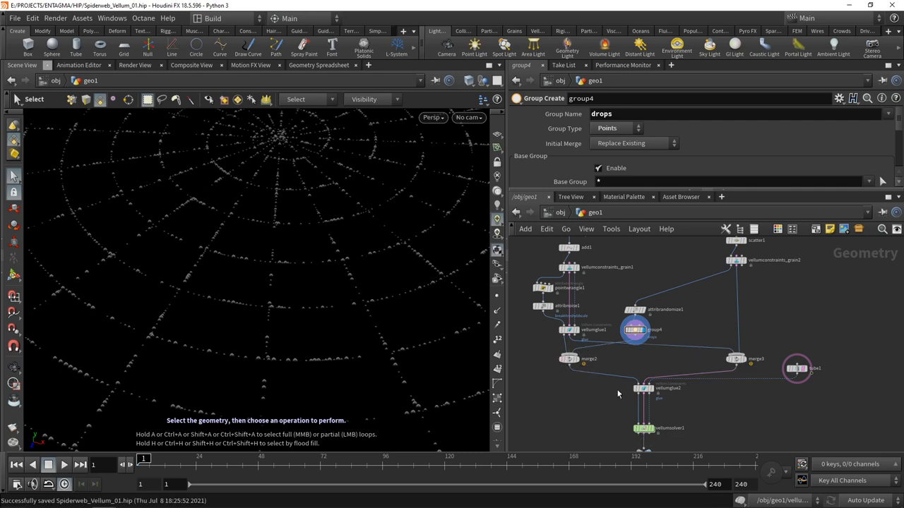
Set vellumglue2 to glue points of group drops to target point group nopin.
left_click(647, 386)
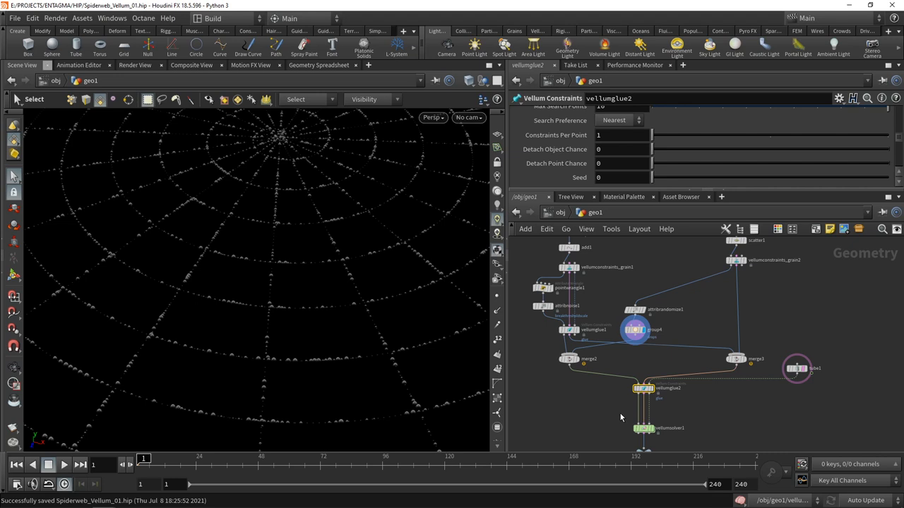
left_click(642, 388)
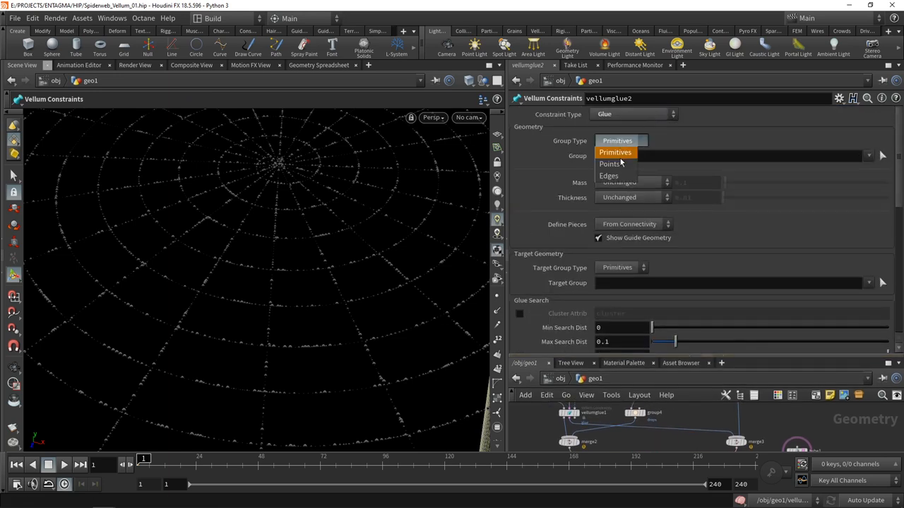
left_click(608, 164)
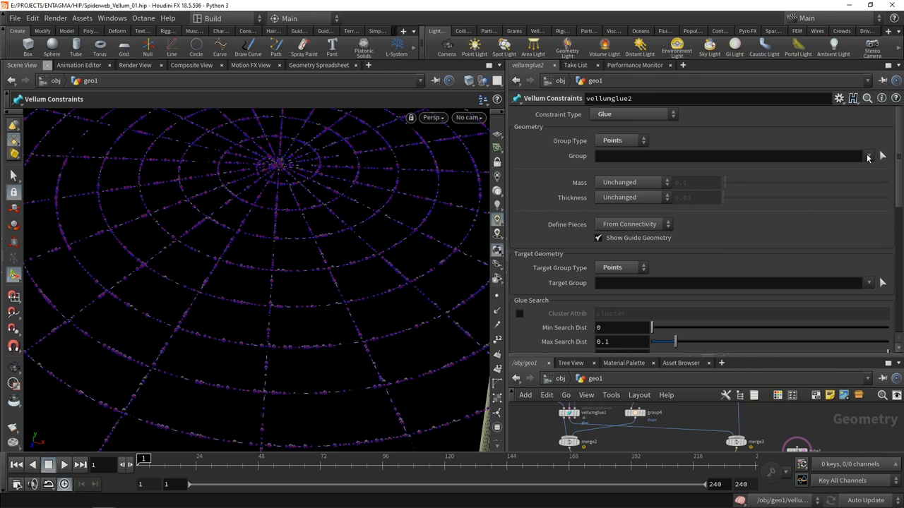
type("drops")
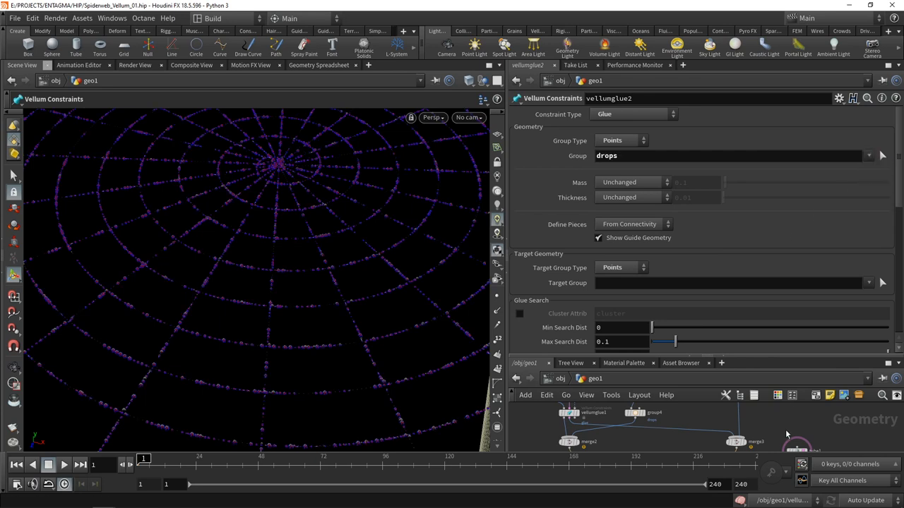
left_click(868, 282)
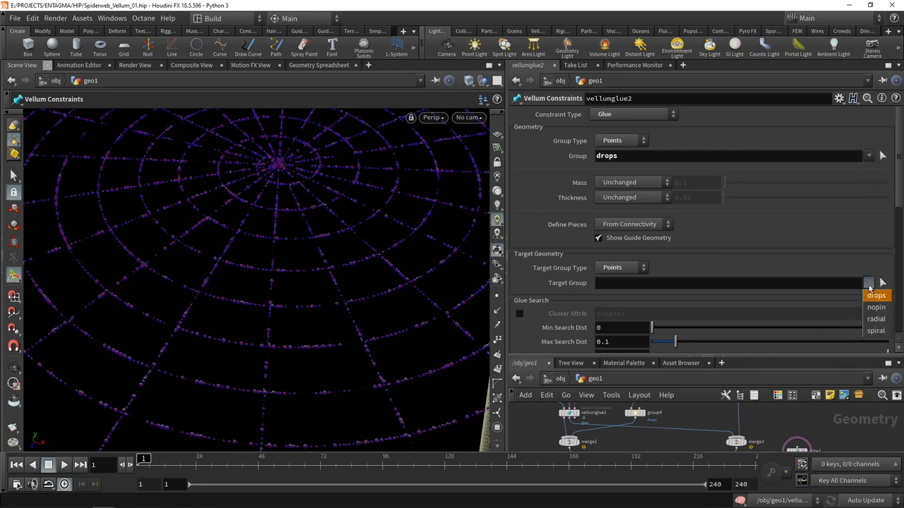
left_click(875, 306)
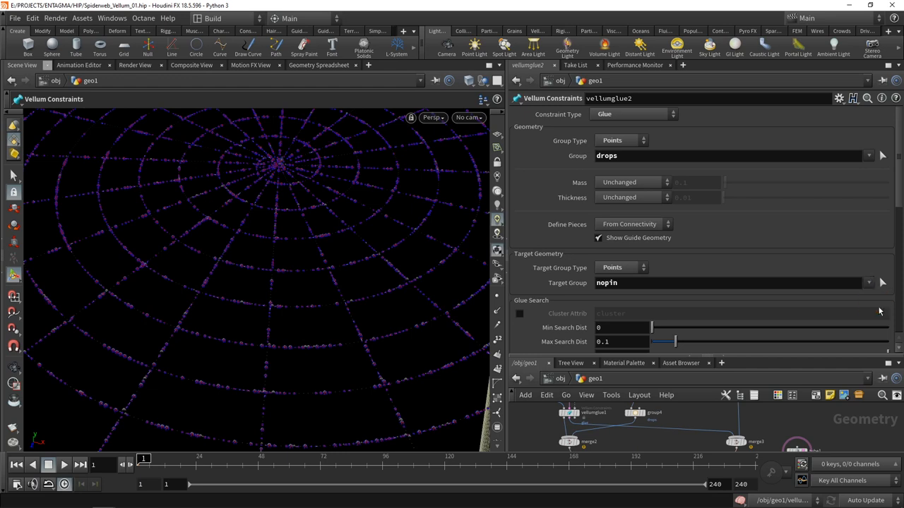
mouse_move(350, 310)
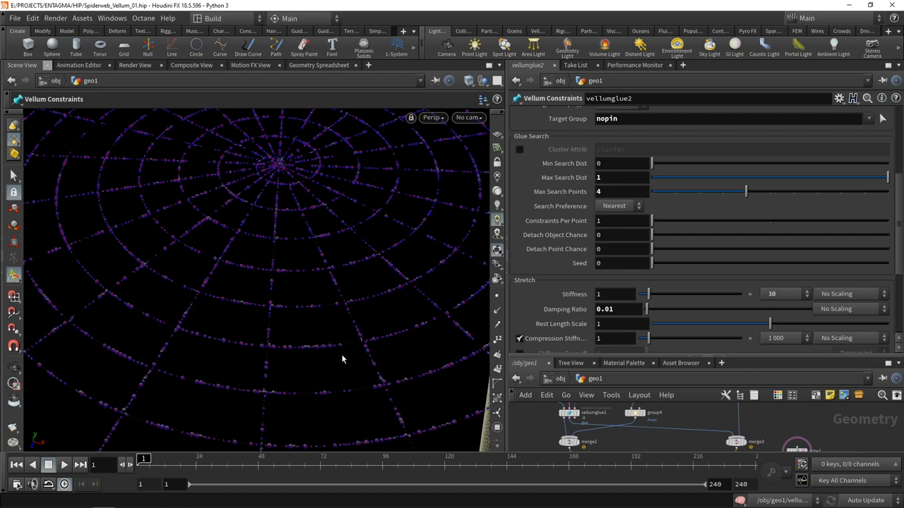
Give vellumglue2 damping ratio 0.31, output group dropstretch, and breaking at stress threshold 10.
left_click(807, 294)
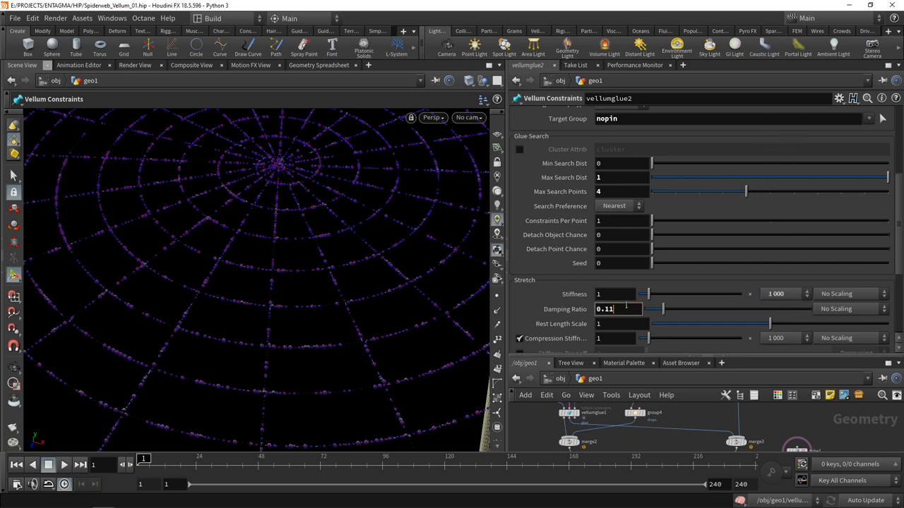
type("0.31")
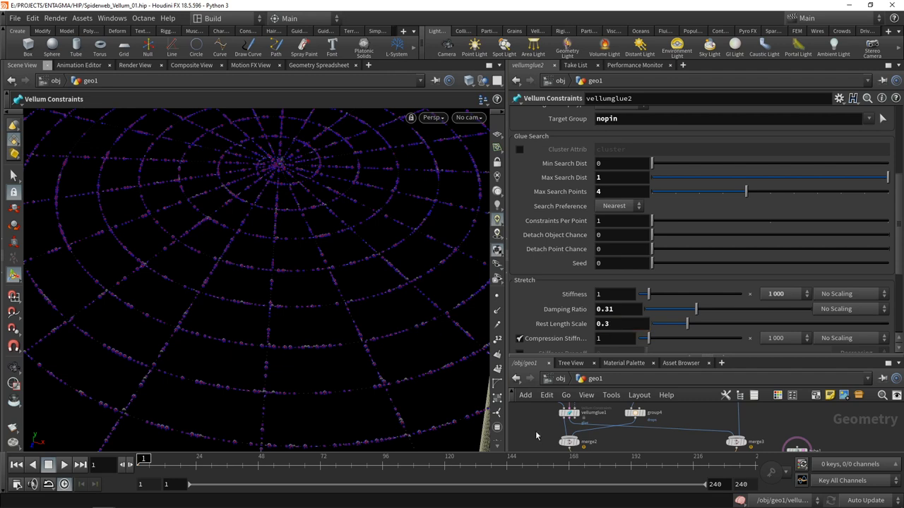
scroll("down", 3)
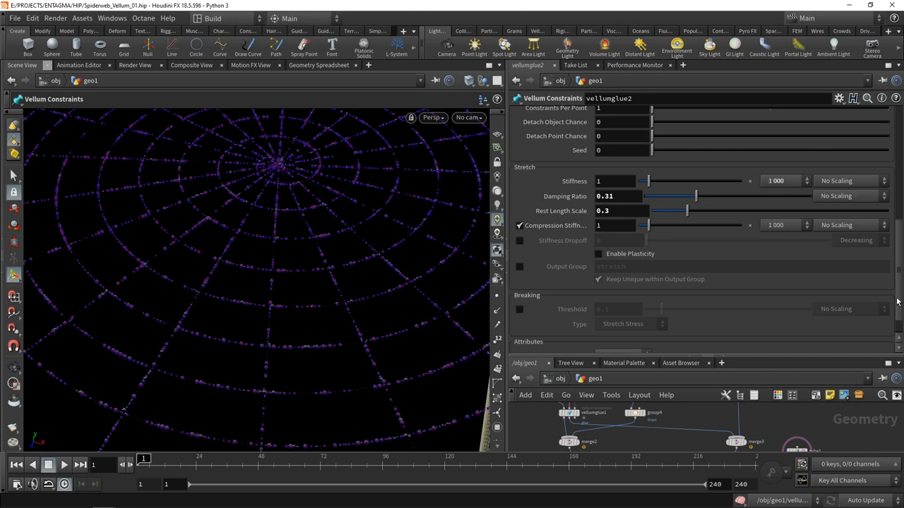
left_click(520, 225)
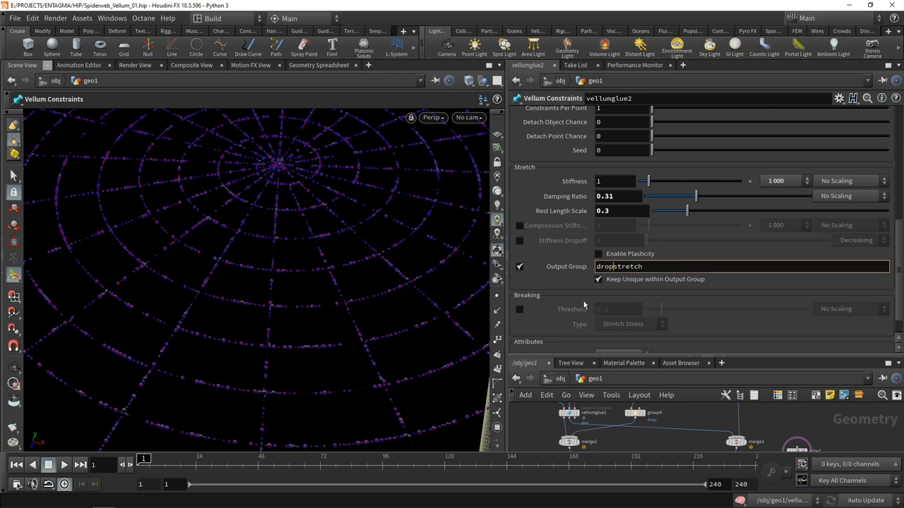
left_click(519, 310)
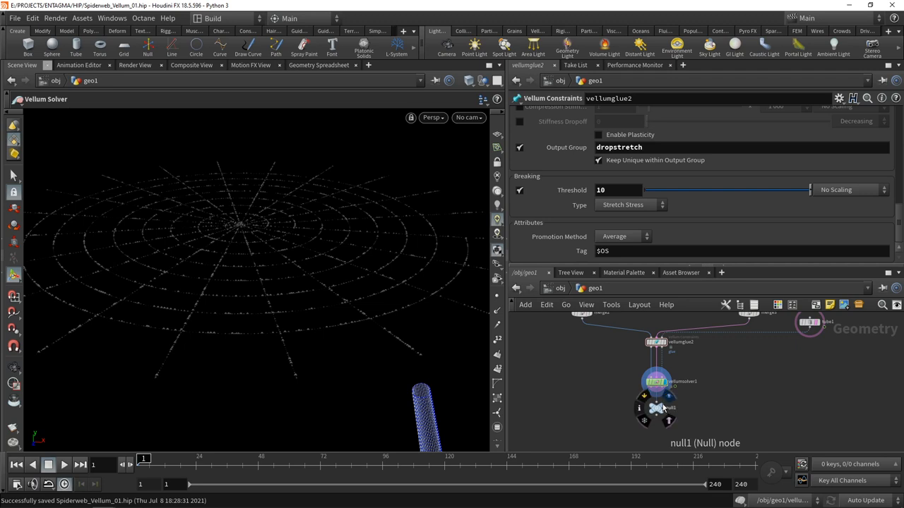
Branch a Blast off the null output using the netstretch group.
left_click(656, 407)
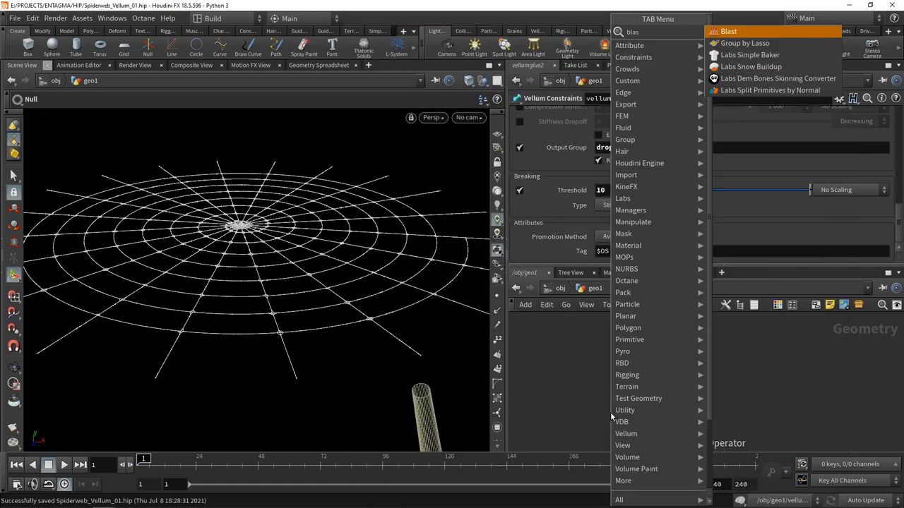
left_click(729, 31)
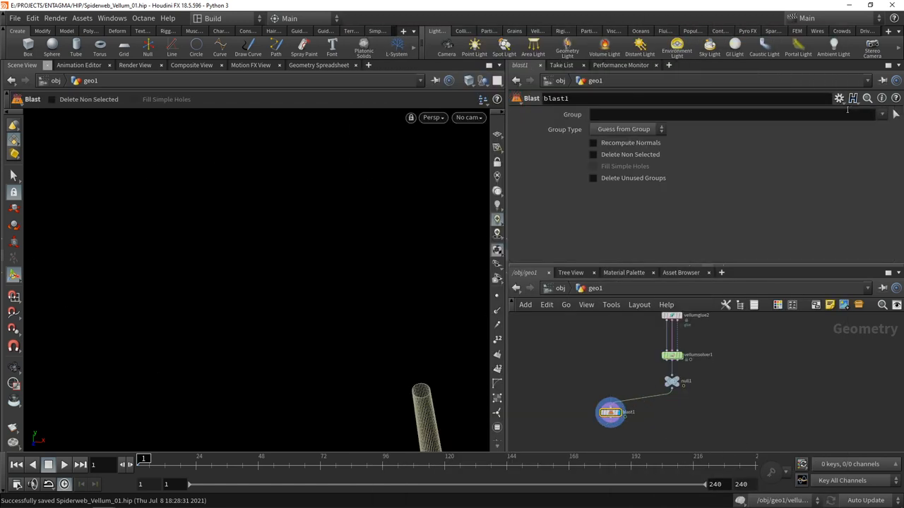
type("netstretch")
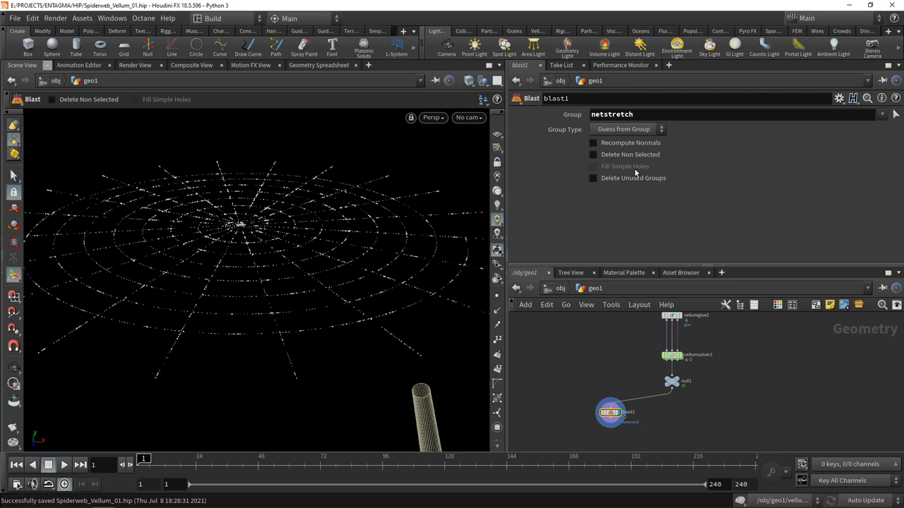
mouse_move(643, 150)
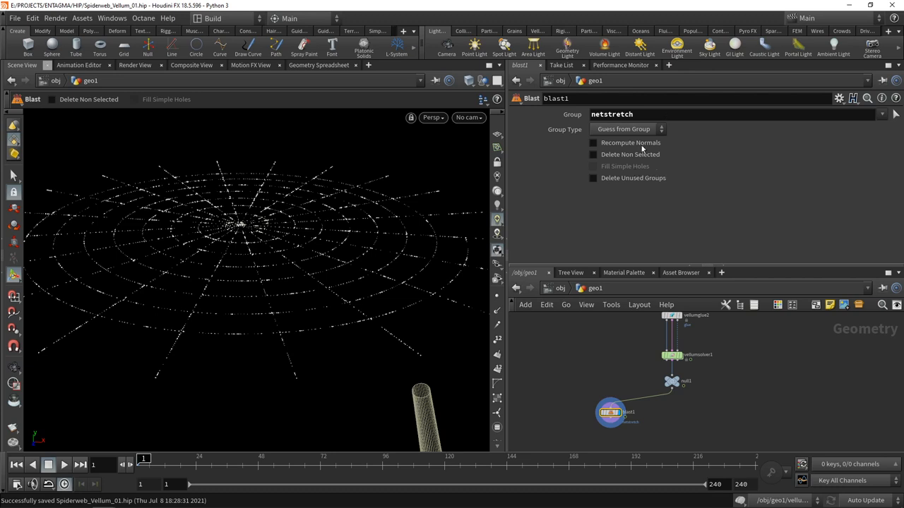
left_click(593, 154)
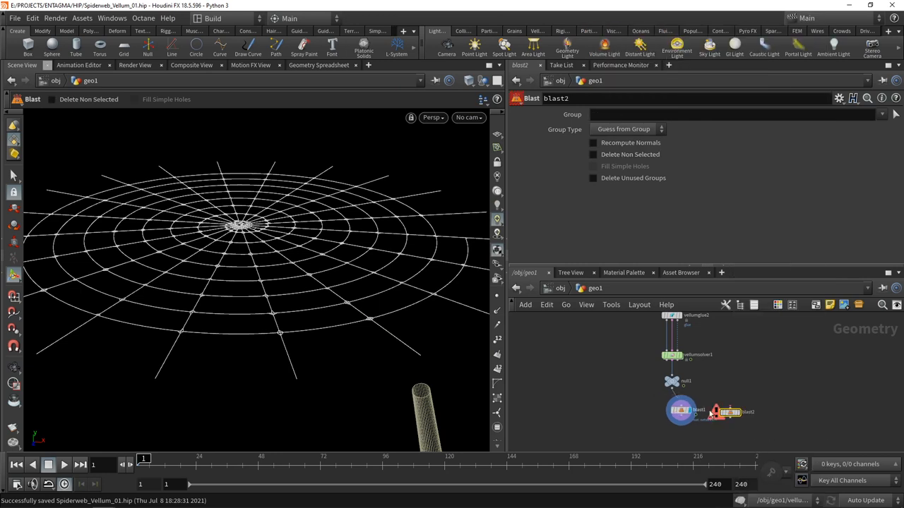
Make the second Blast keep only the drops group and merge both streams.
left_click_drag(720, 412, 621, 404)
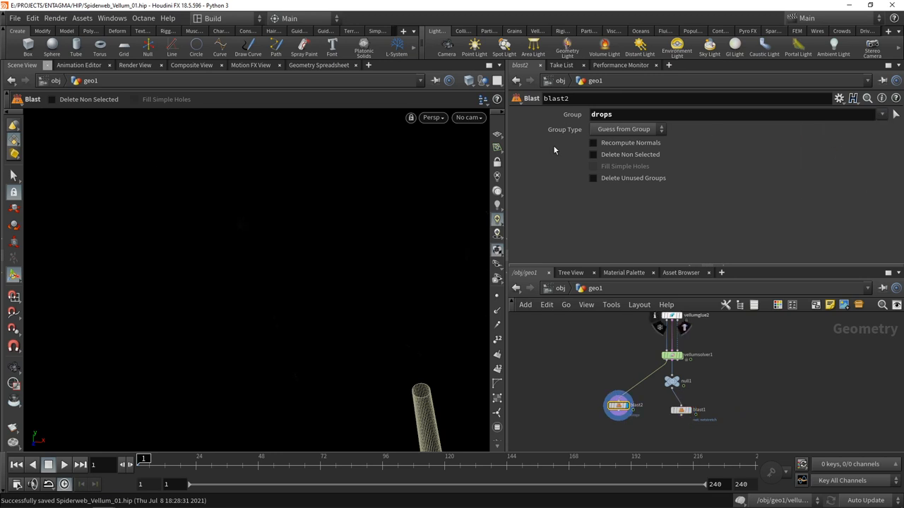
left_click(593, 154)
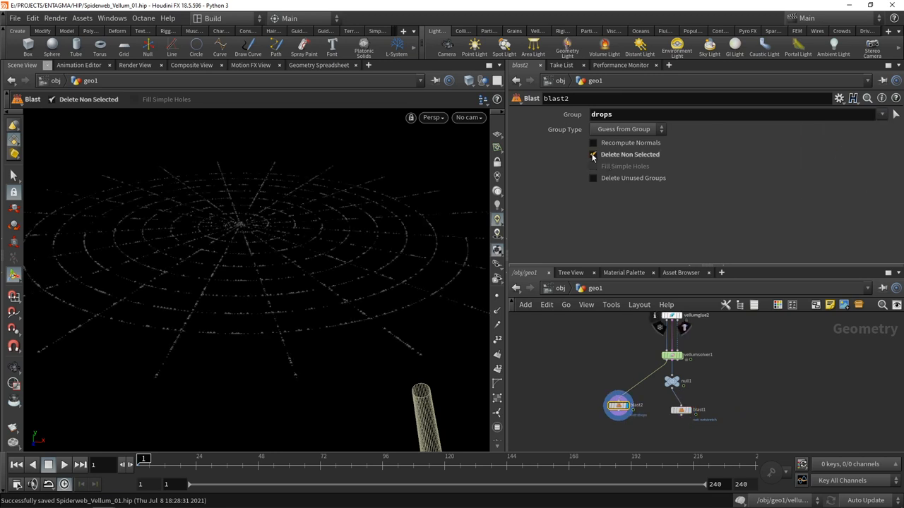
left_click(593, 154)
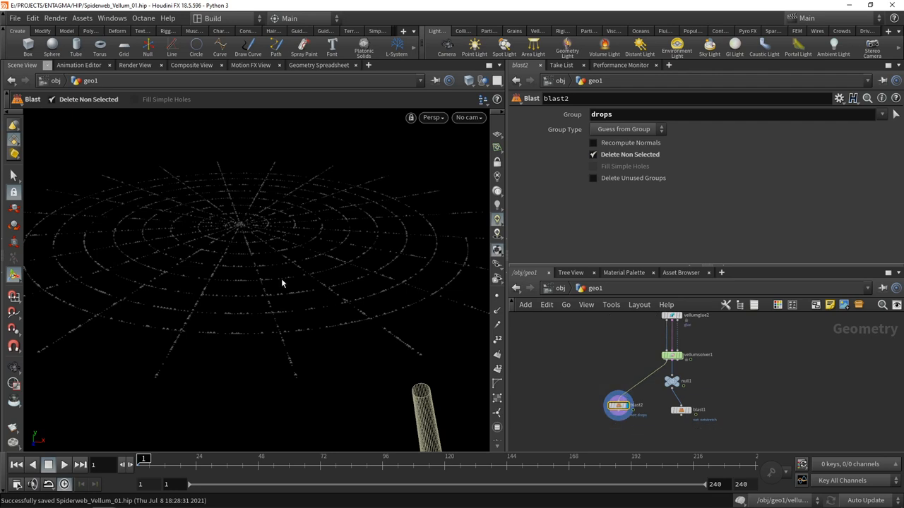
left_click(680, 409)
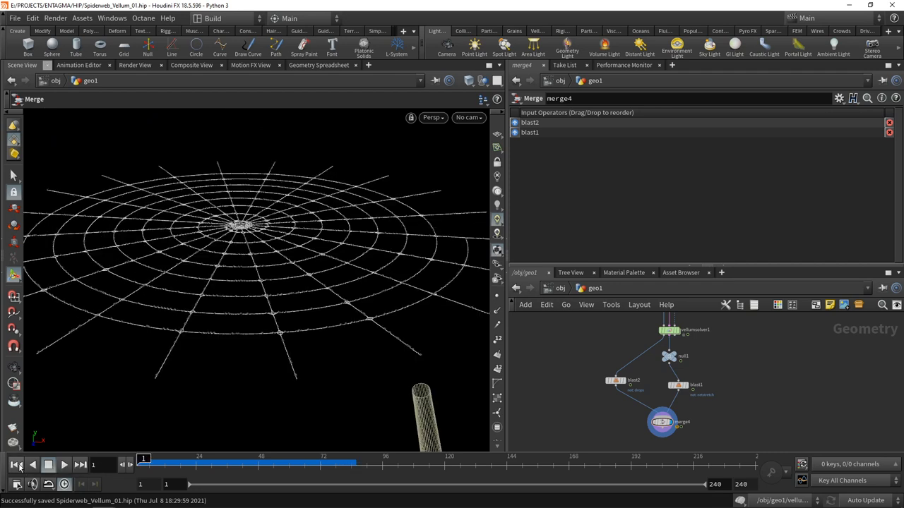
mouse_move(17, 465)
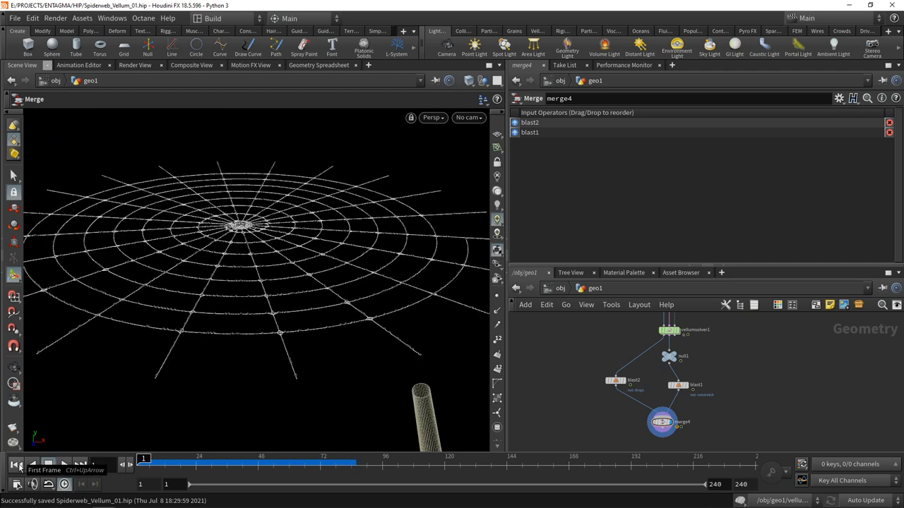
Rewind the merged dewdrop web simulation to frame 1.
left_click(48, 464)
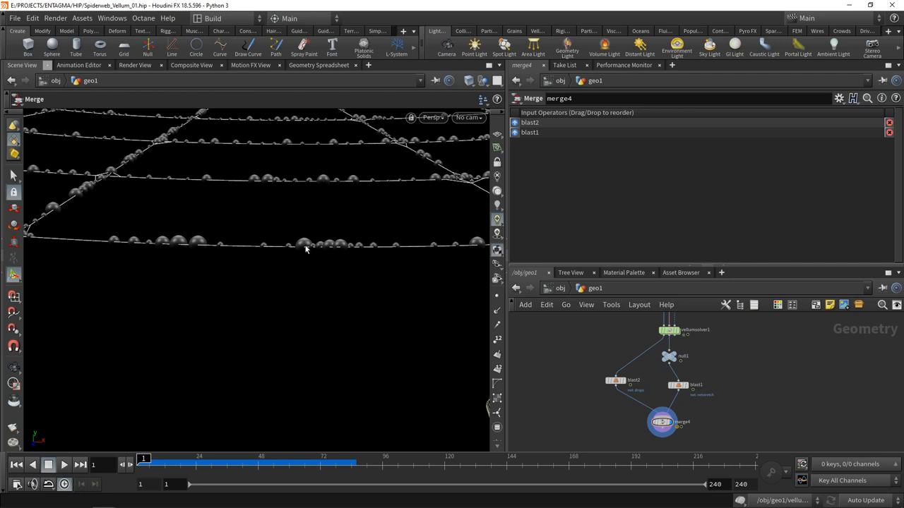
mouse_move(642, 326)
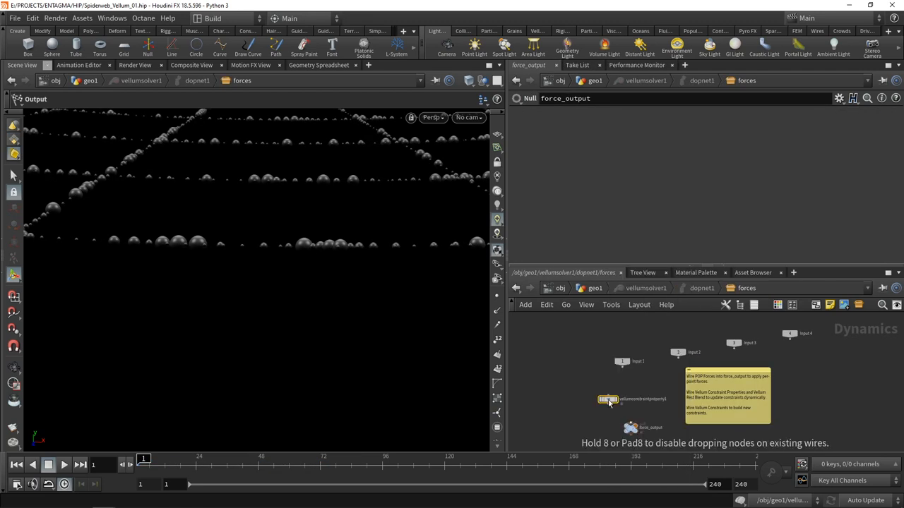
Place the Vellum Constraint Property node and limit it to the dropstretch group.
left_click(607, 398)
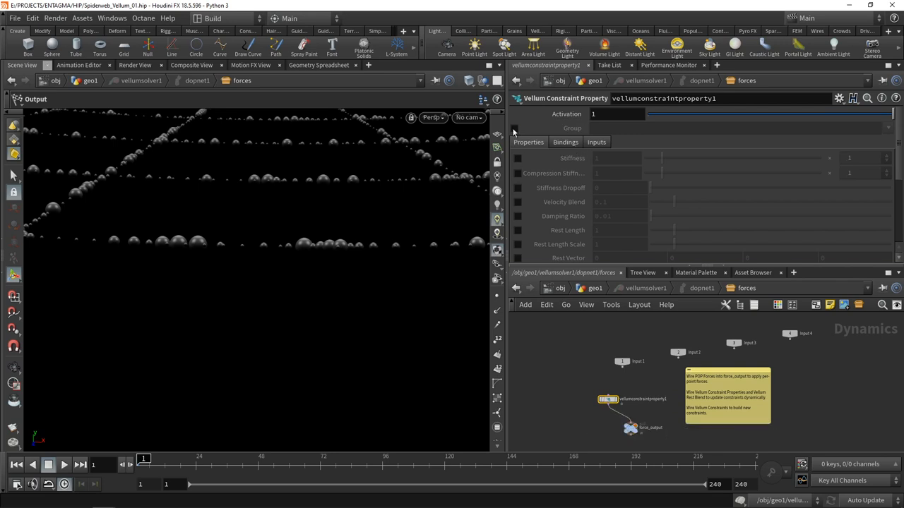
left_click(887, 127)
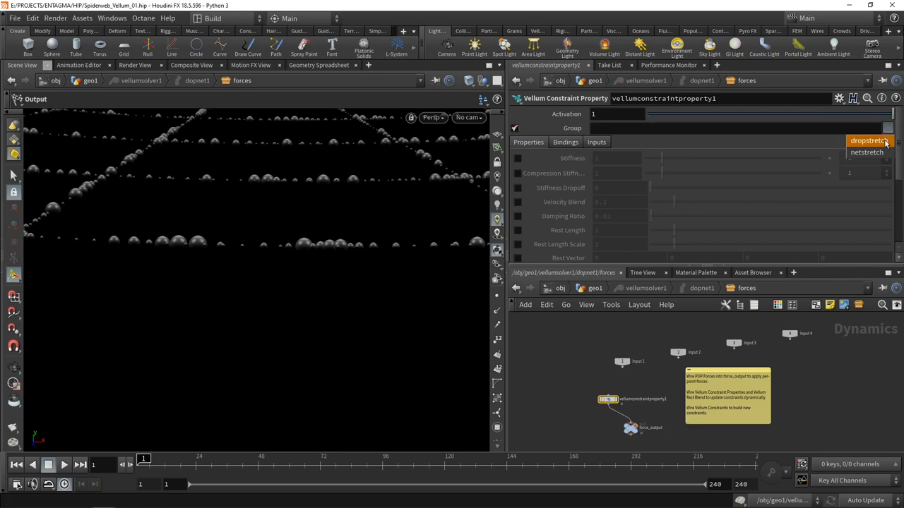
left_click(866, 142)
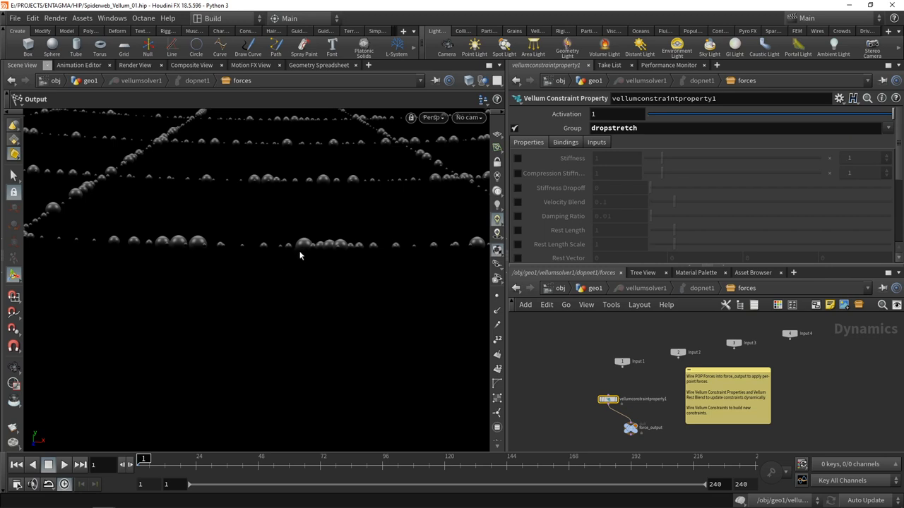
mouse_move(214, 246)
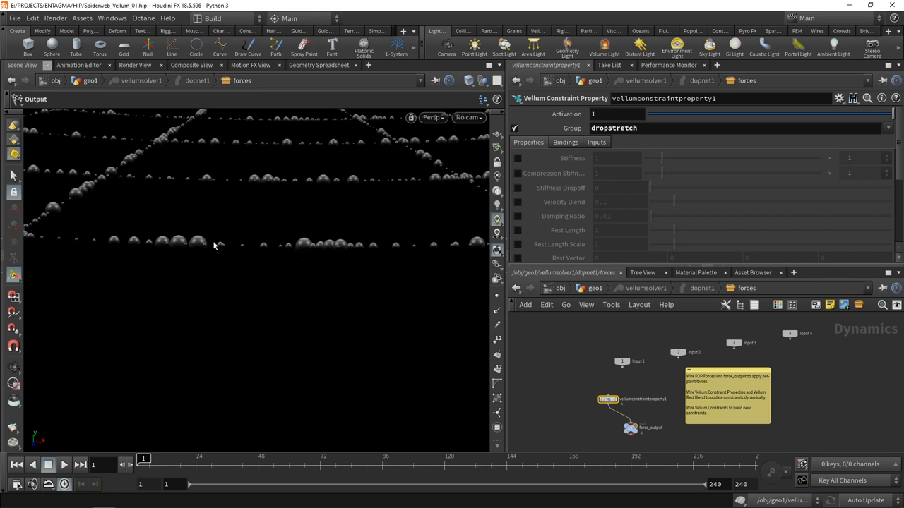
Enter 16000 as the Break Threshold value to be keyframed.
scroll("down", 3)
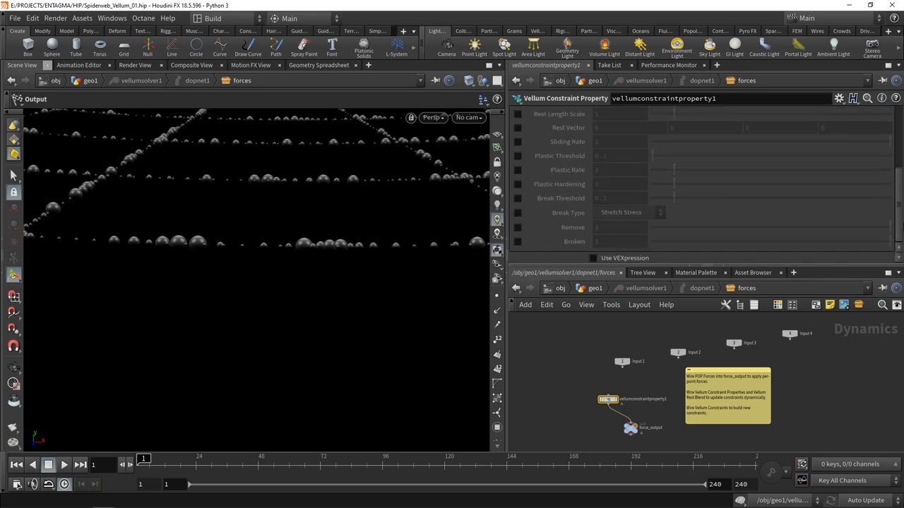
left_click(517, 198)
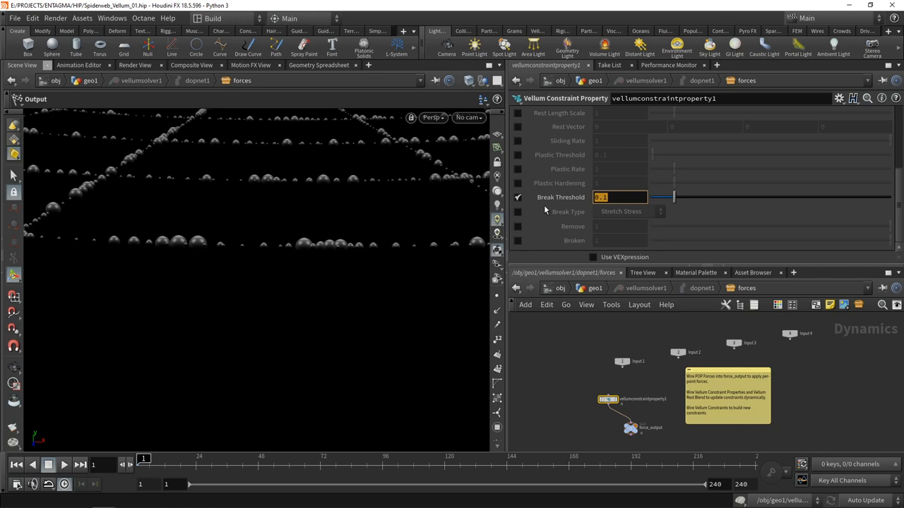
type("16000")
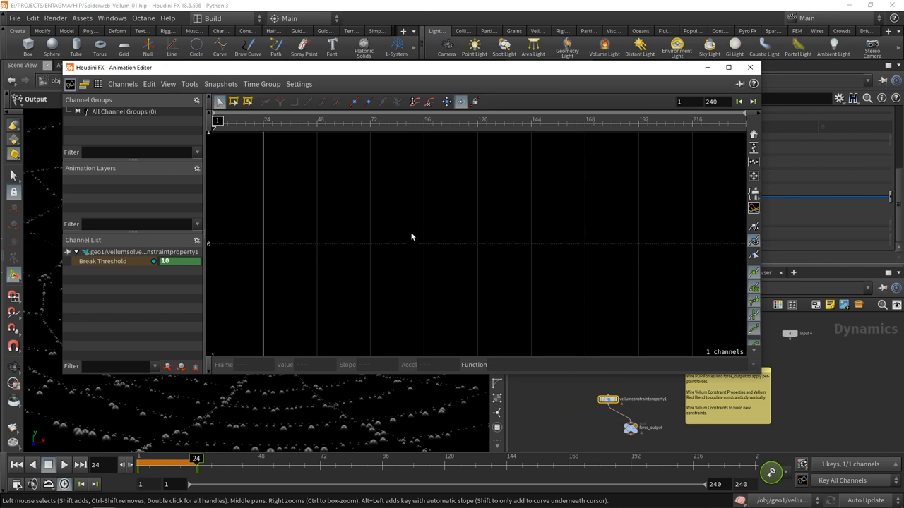
mouse_move(480, 251)
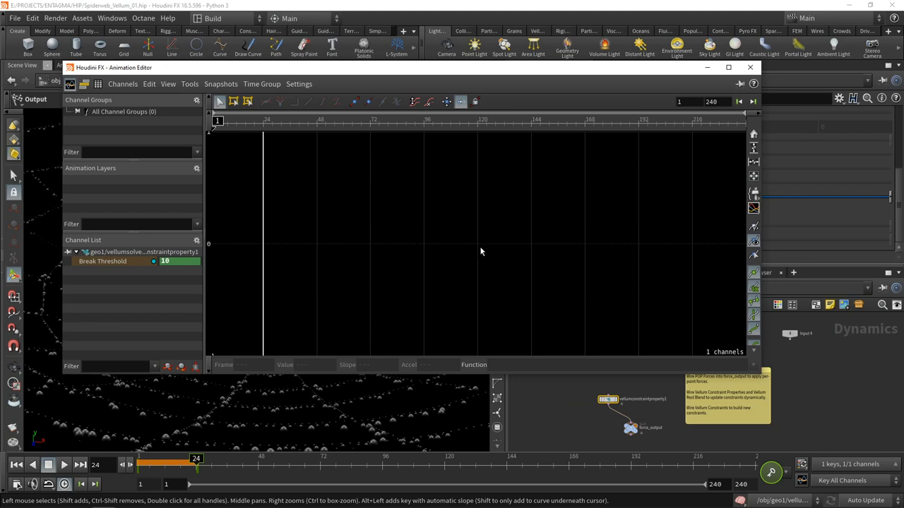
mouse_move(480, 248)
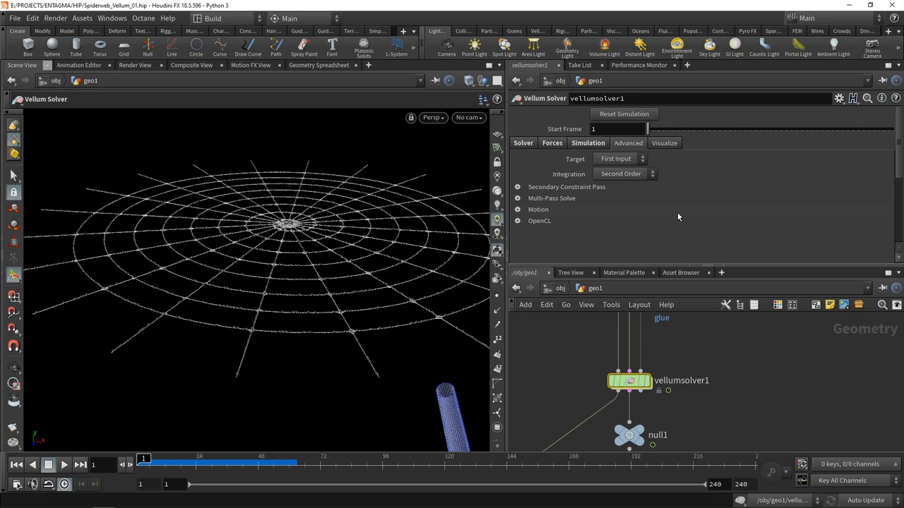
mouse_move(652, 225)
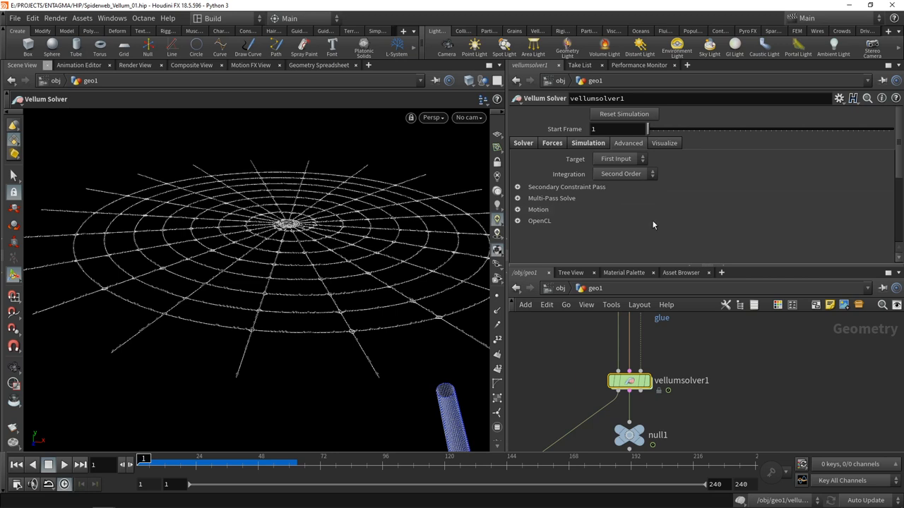
Allow editing of vellumsolver1's contents via its node menu.
right_click(628, 381)
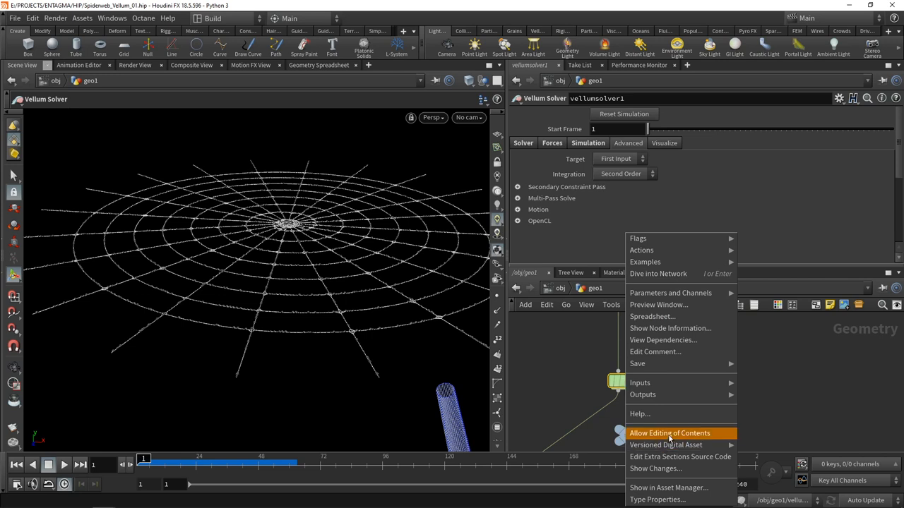
left_click(669, 432)
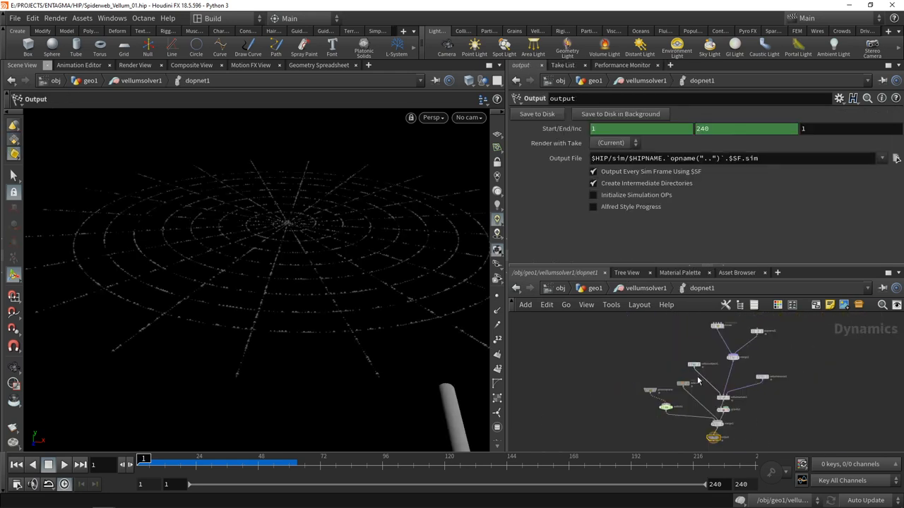
Review the inner Vellum solver's Advanced settings before playing the web tearing.
left_click(700, 384)
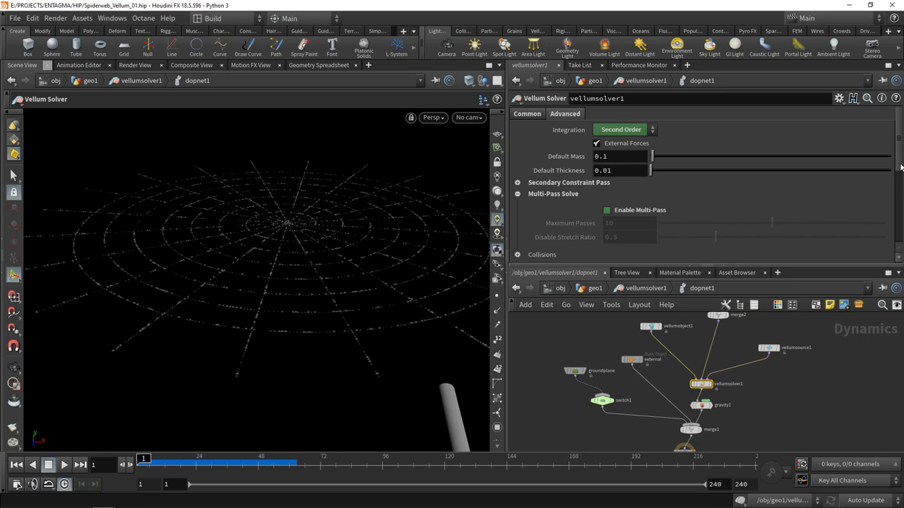
scroll("down", 3)
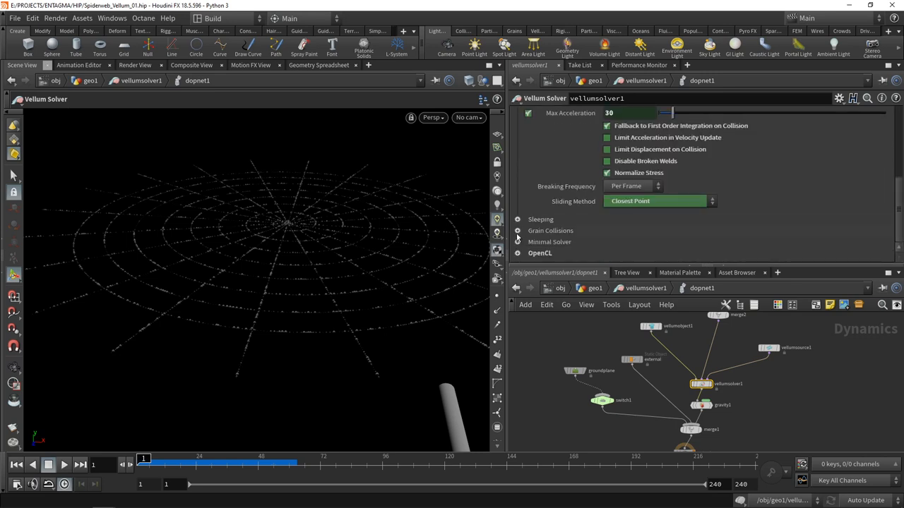
left_click(517, 230)
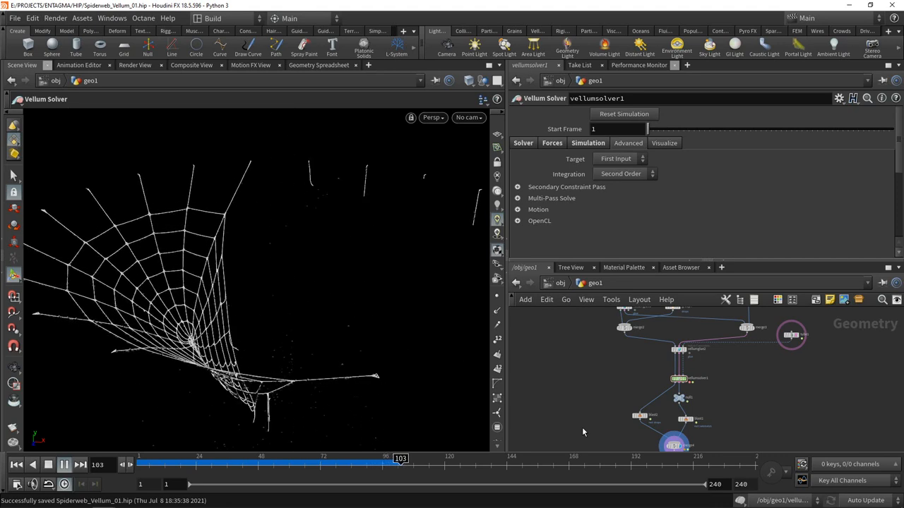
Show the tube rod's parameters and viewport handles.
left_click(64, 464)
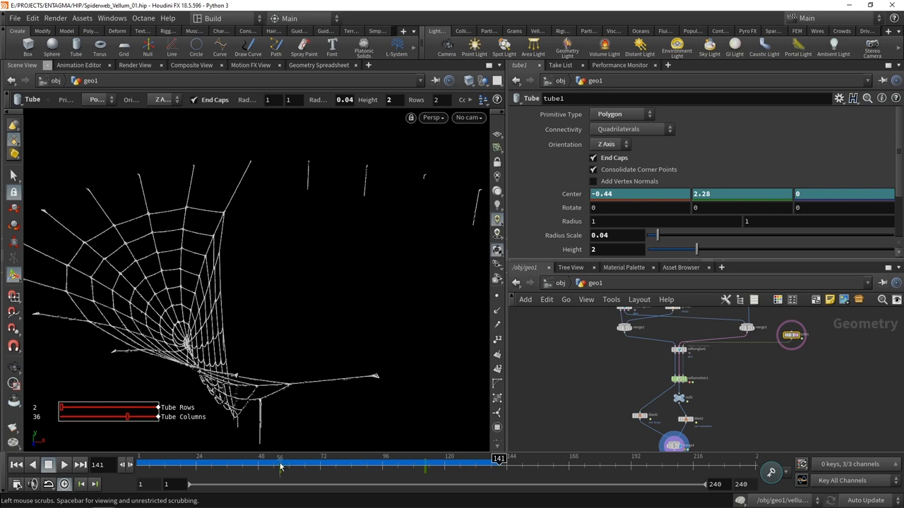
left_click(17, 463)
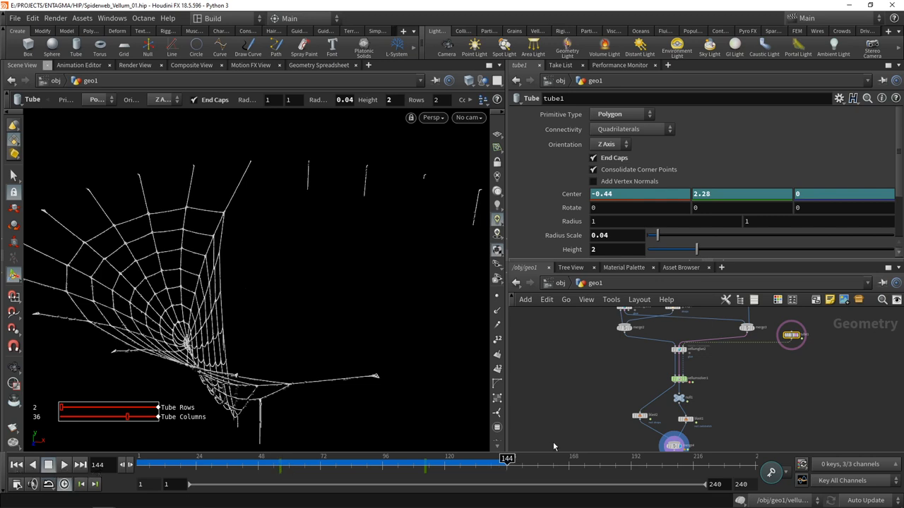
mouse_move(358, 336)
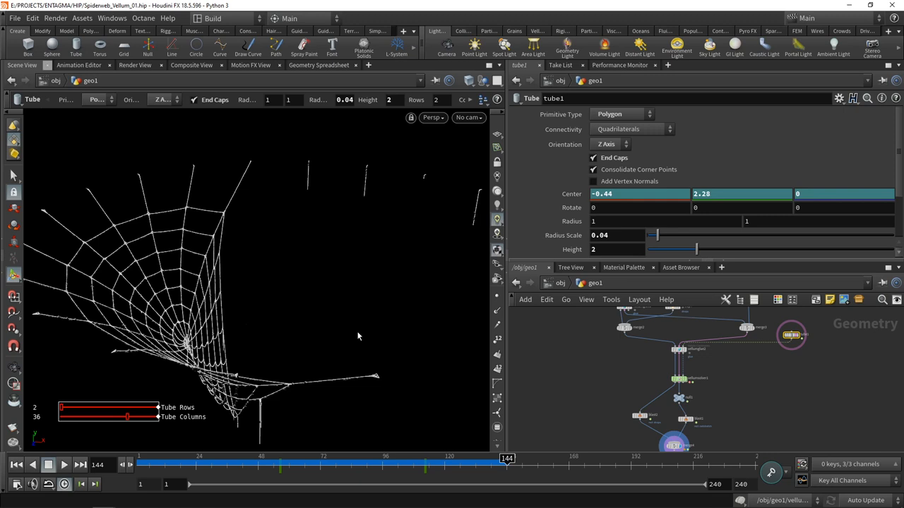
left_click(676, 378)
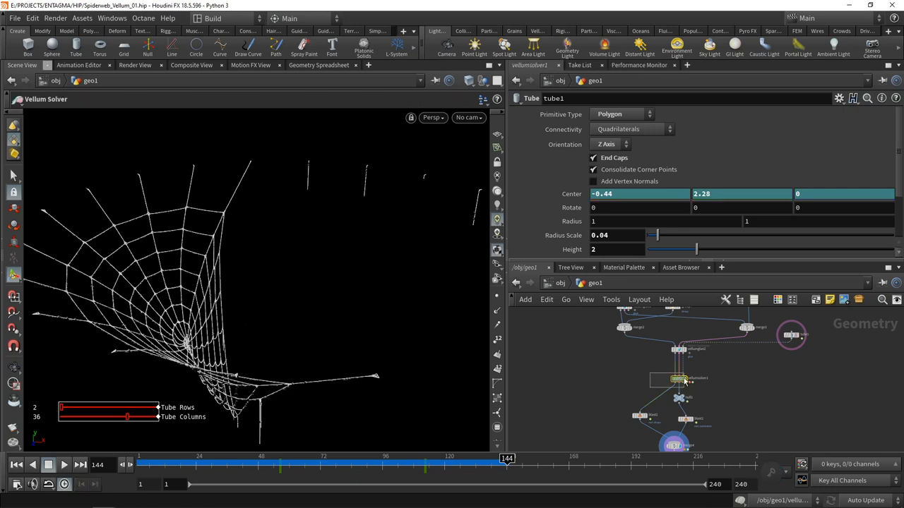
Show vellumsolver1's simulation settings with 6 substeps and 64 constraint iterations.
left_click(678, 378)
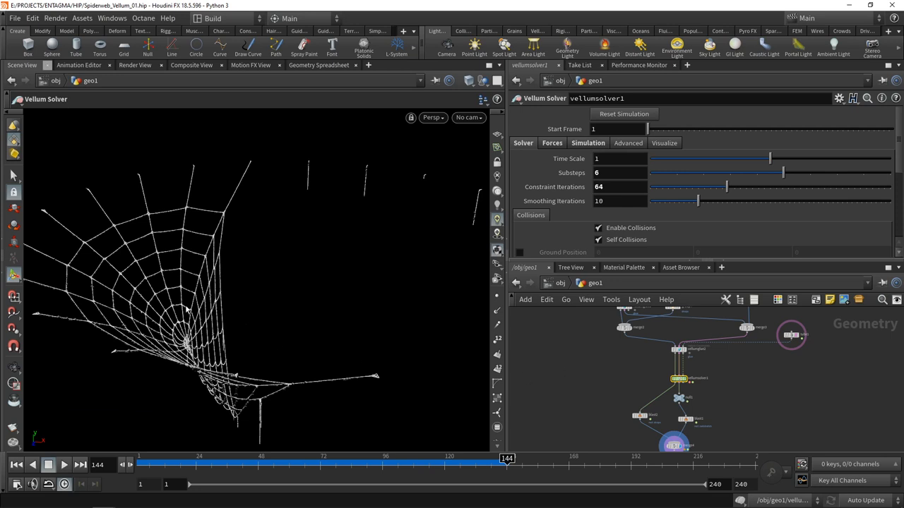
mouse_move(616, 216)
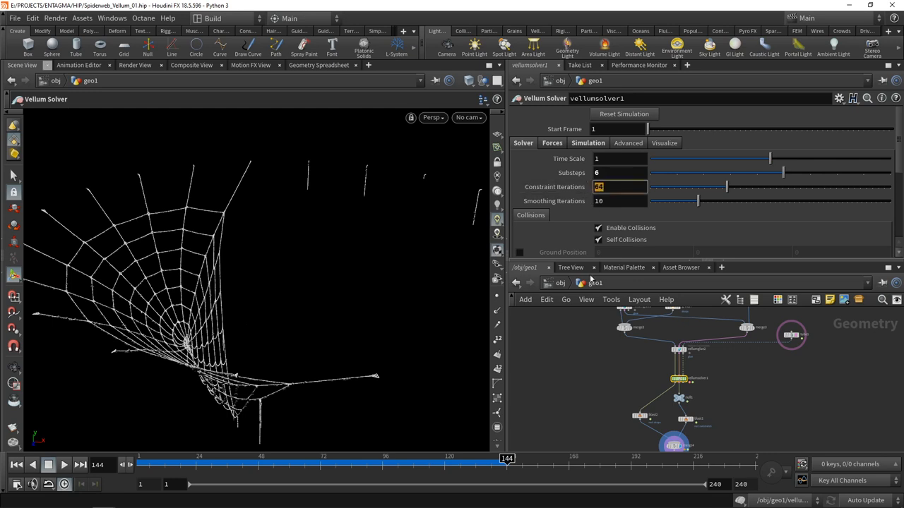
mouse_move(541, 424)
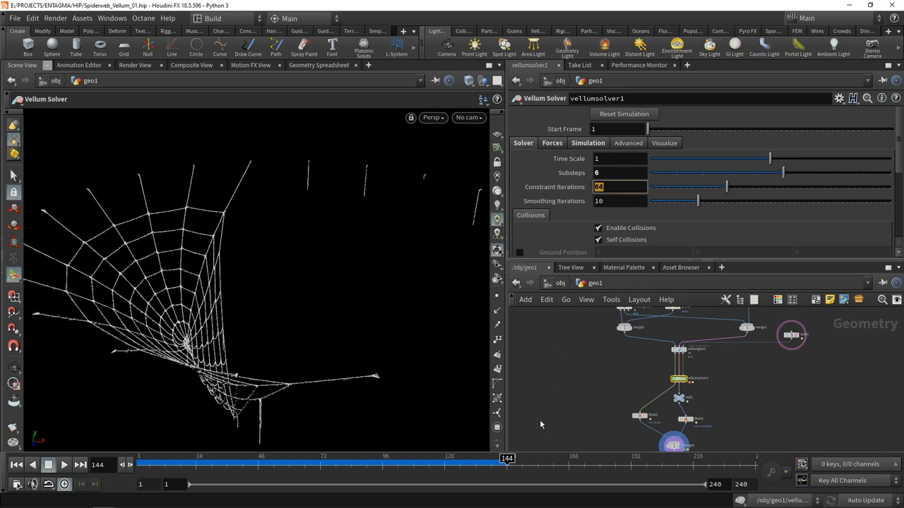